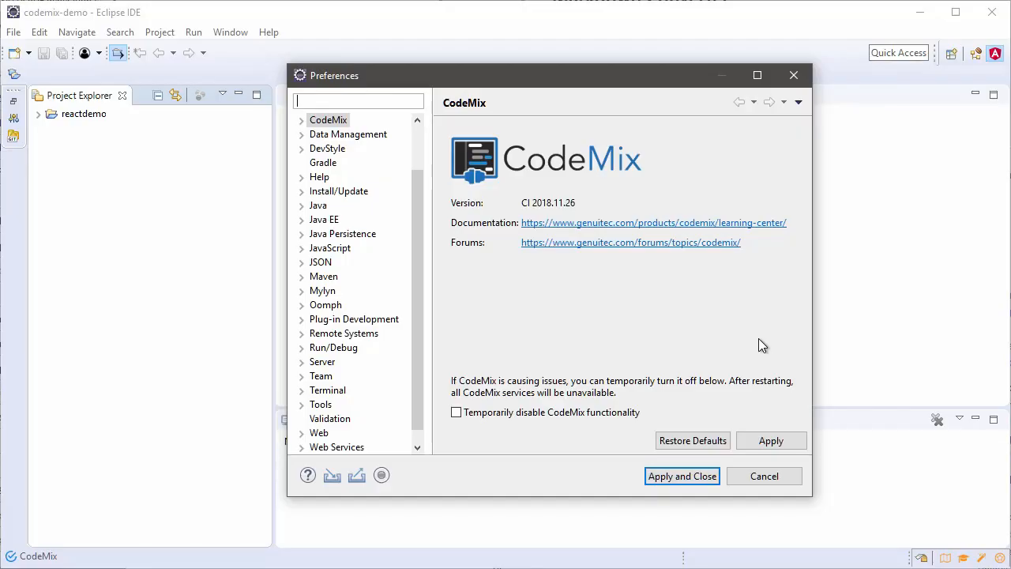
Create the VueDemo CodeMix Vue project with the Vue Extensions pack kept checked
click(12, 31)
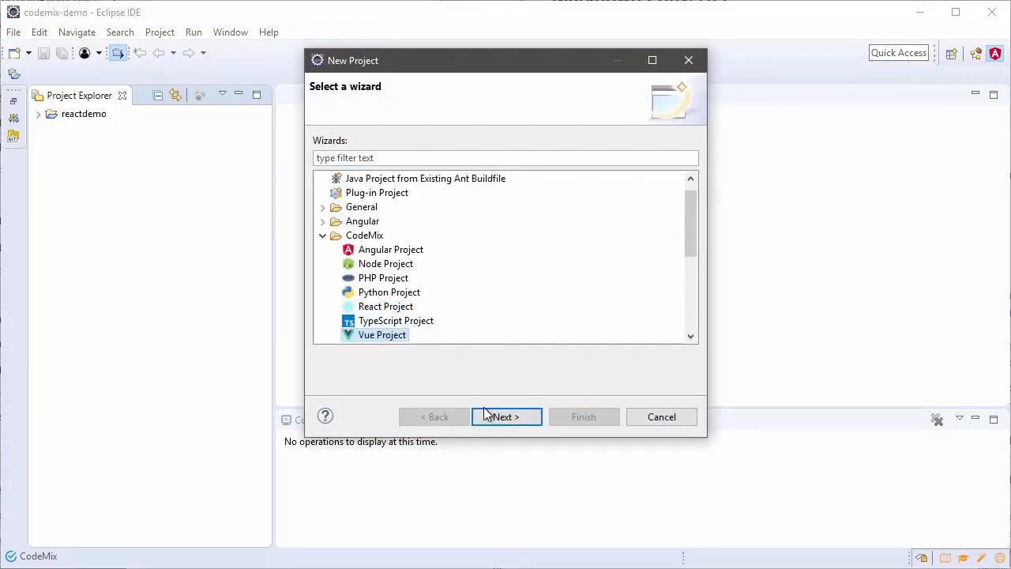
click(505, 416)
text(VueDemo)
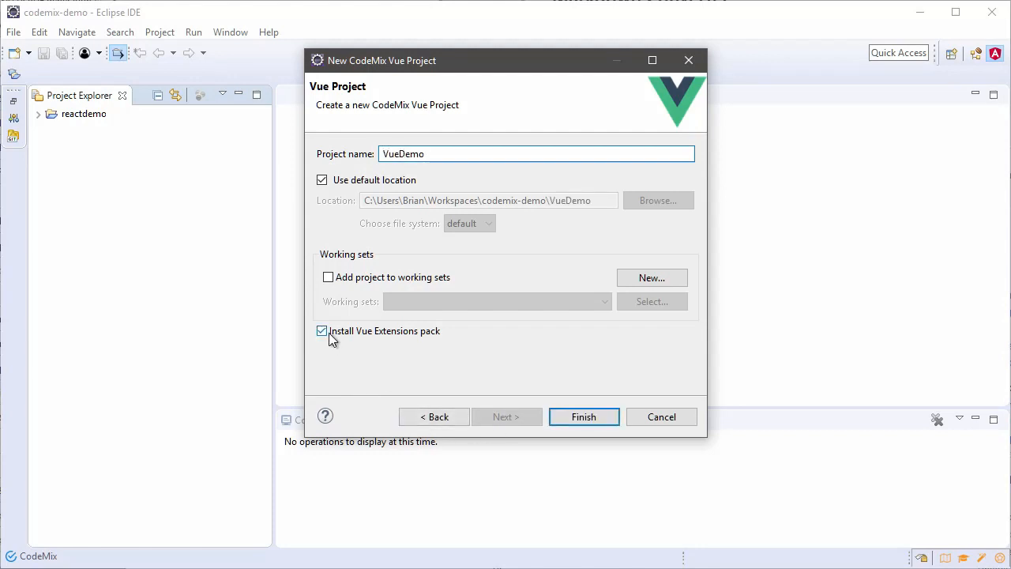
click(583, 416)
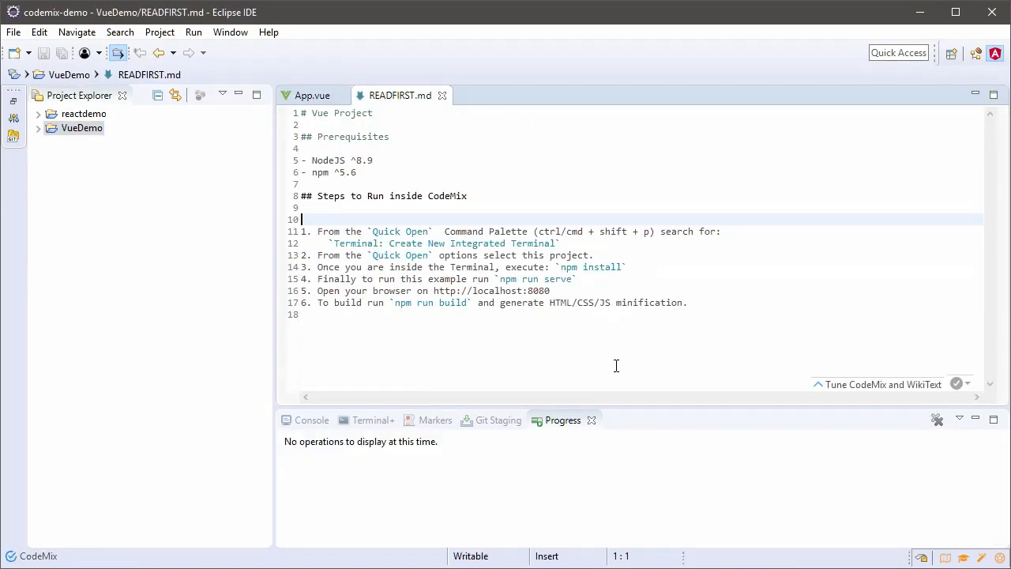
Open the Extension Manager and create an integrated terminal for the VueDemo project
click(268, 33)
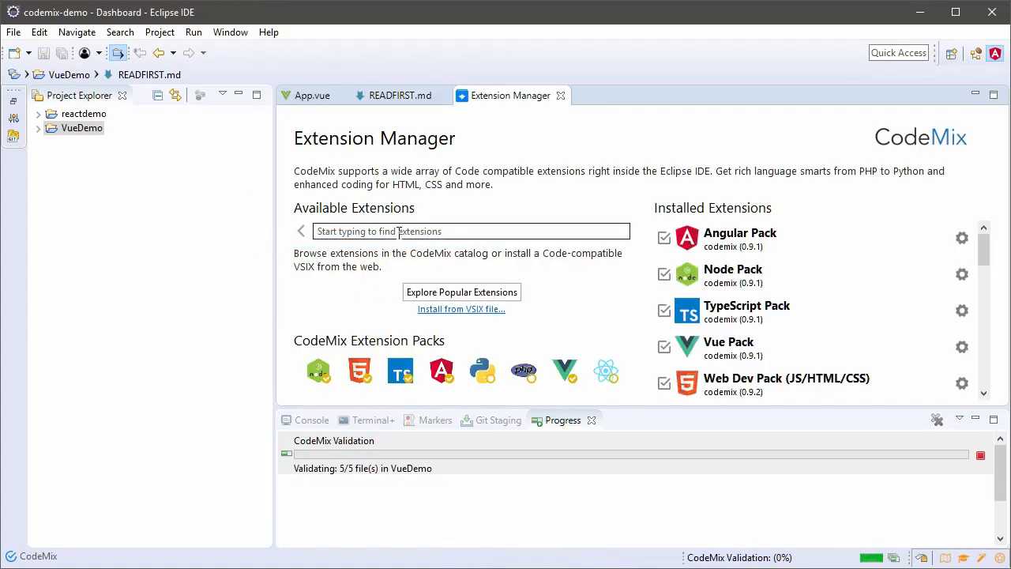
mouse_move(564, 372)
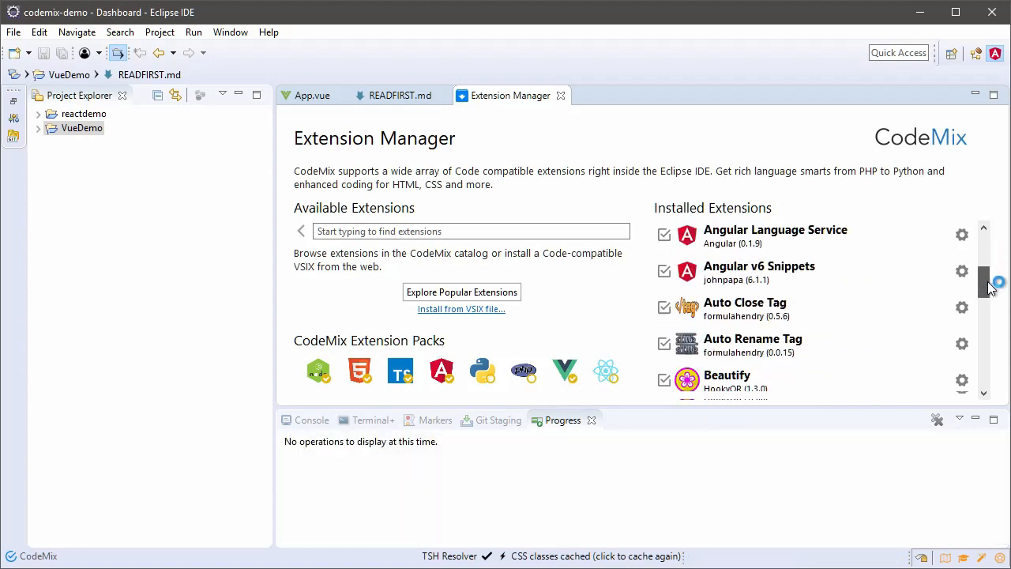
scroll(down, 3)
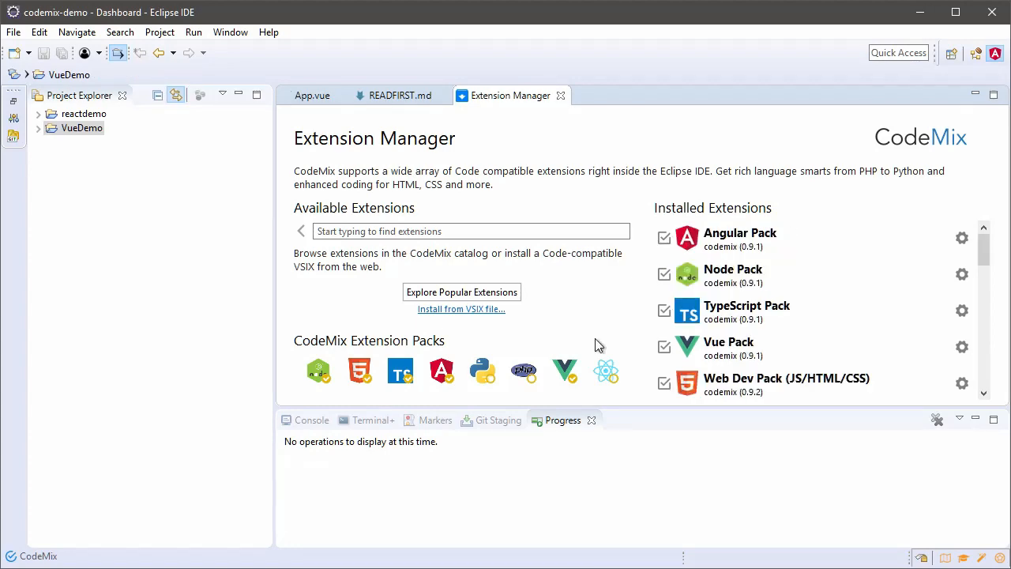
text(term)
text(Vue)
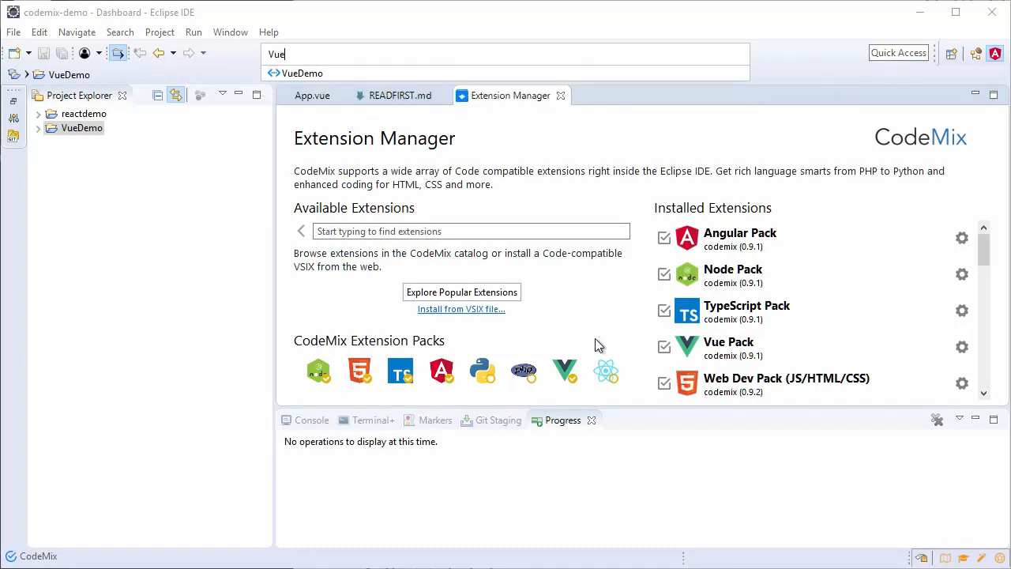
click(371, 419)
text(n)
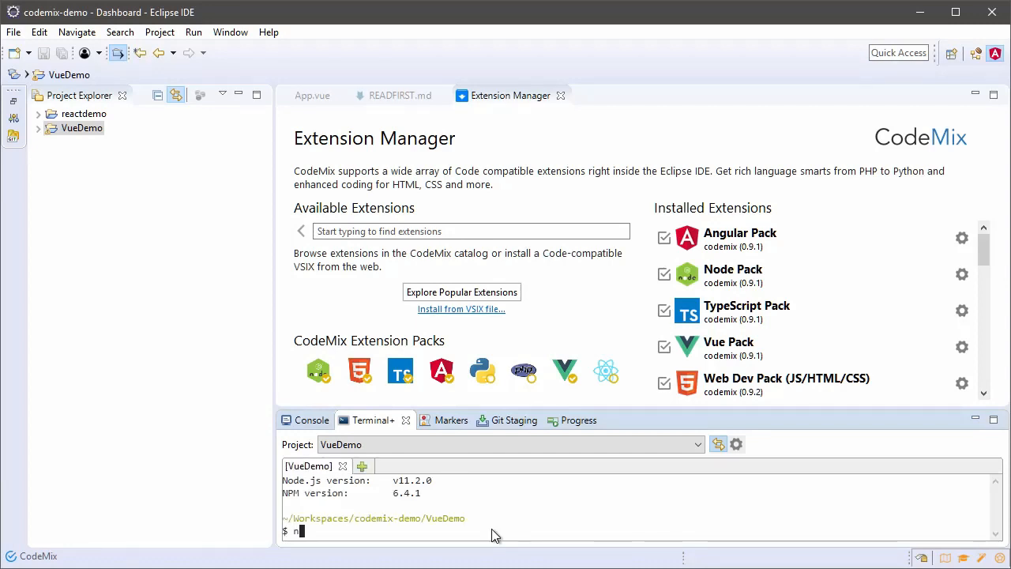
Install axios with npm and confirm package.json lists it as a dependency
text(pm install axios --save)
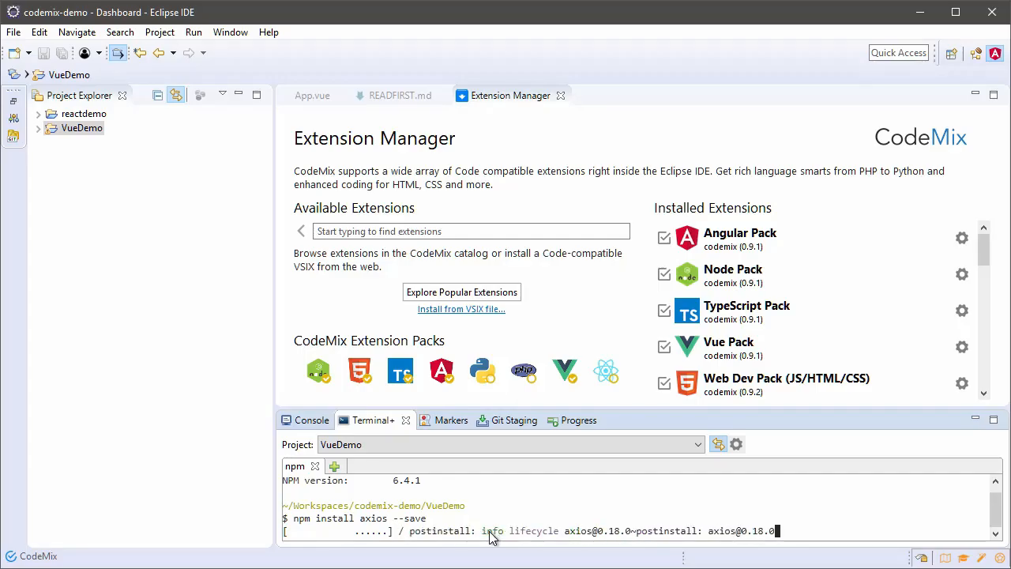
click(38, 128)
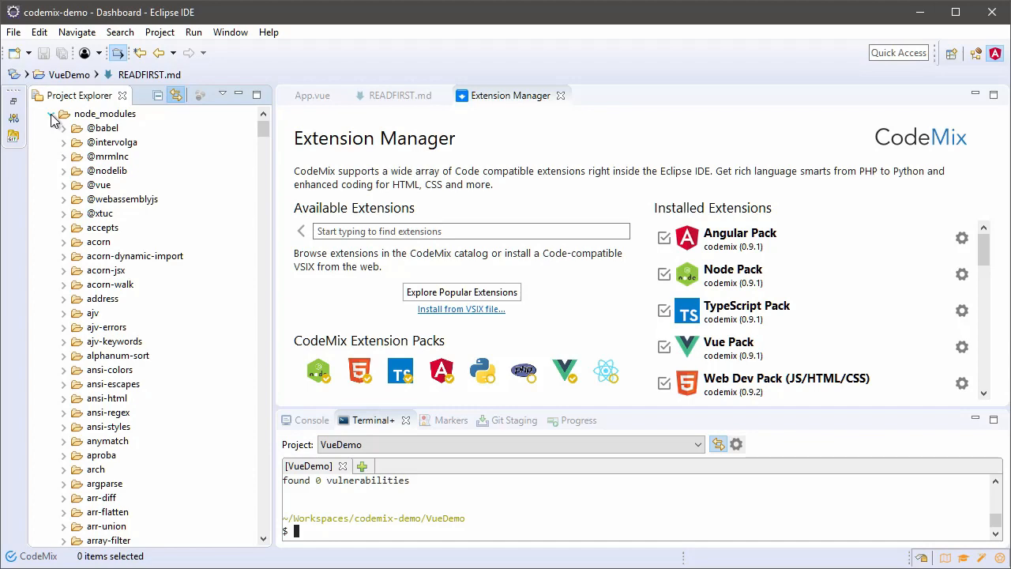
double_click(101, 213)
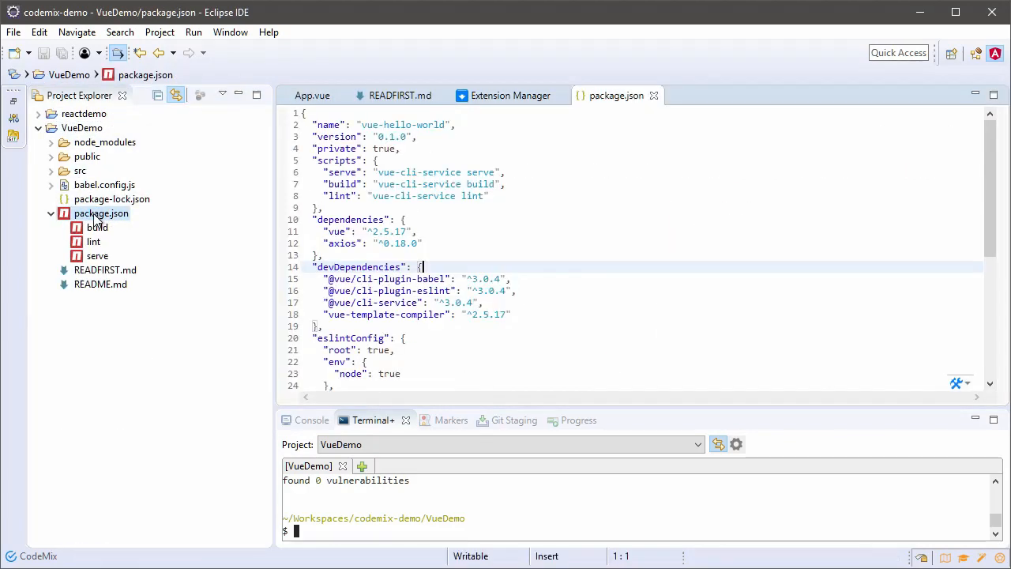
click(382, 244)
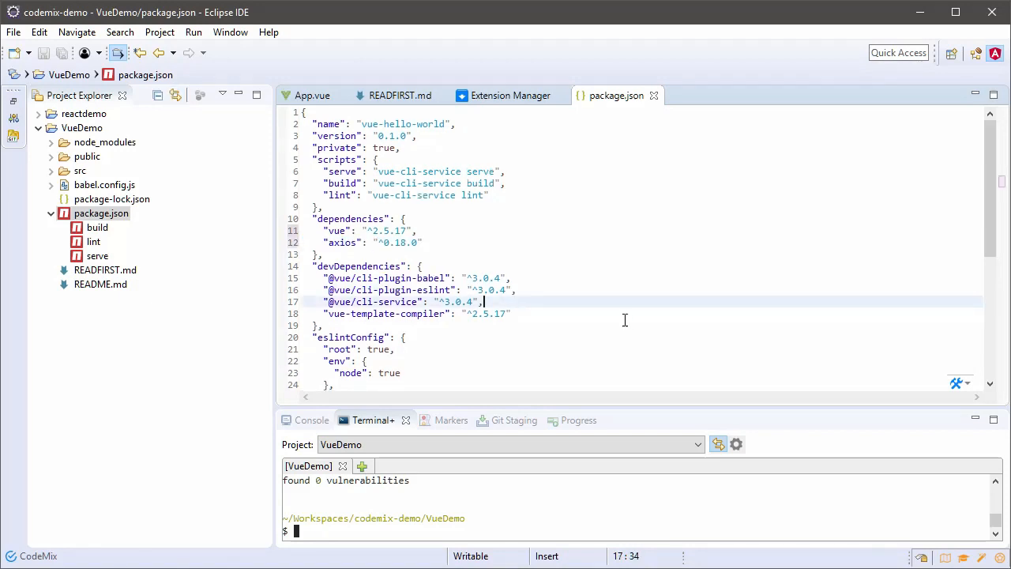
click(399, 94)
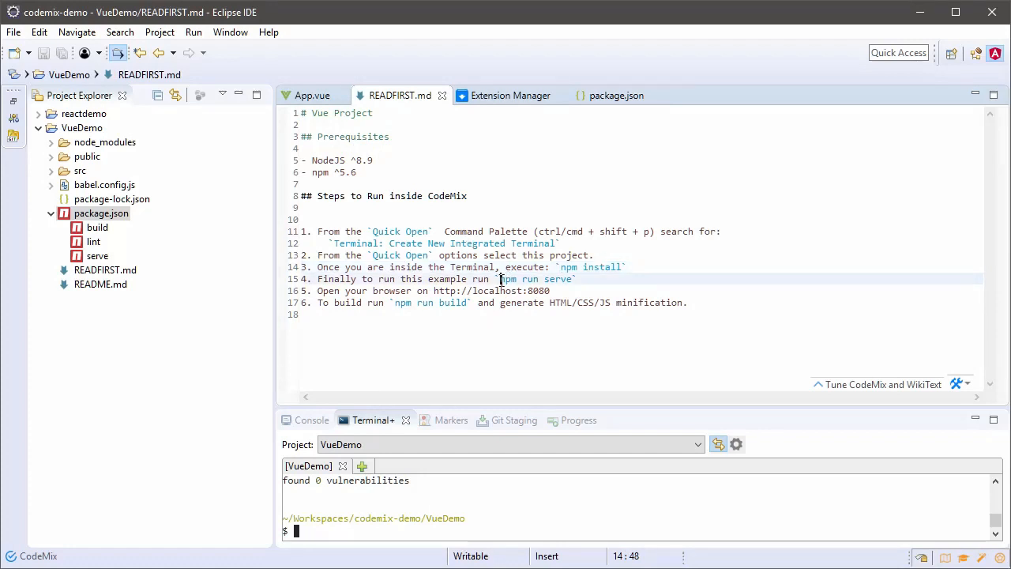
Run npm run serve in the terminal and open localhost:8080 in the browser
double_click(537, 279)
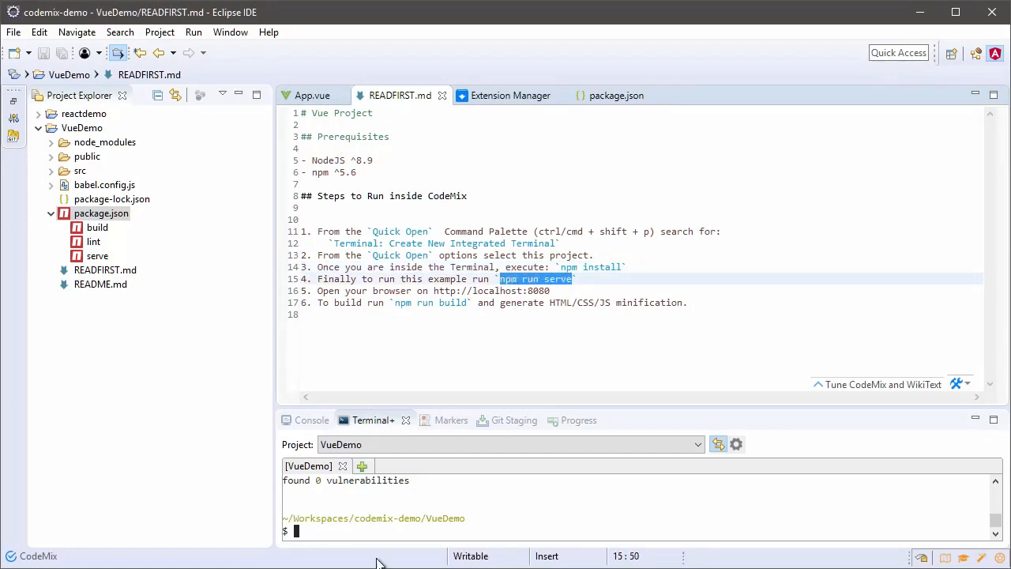
text(npm run serve)
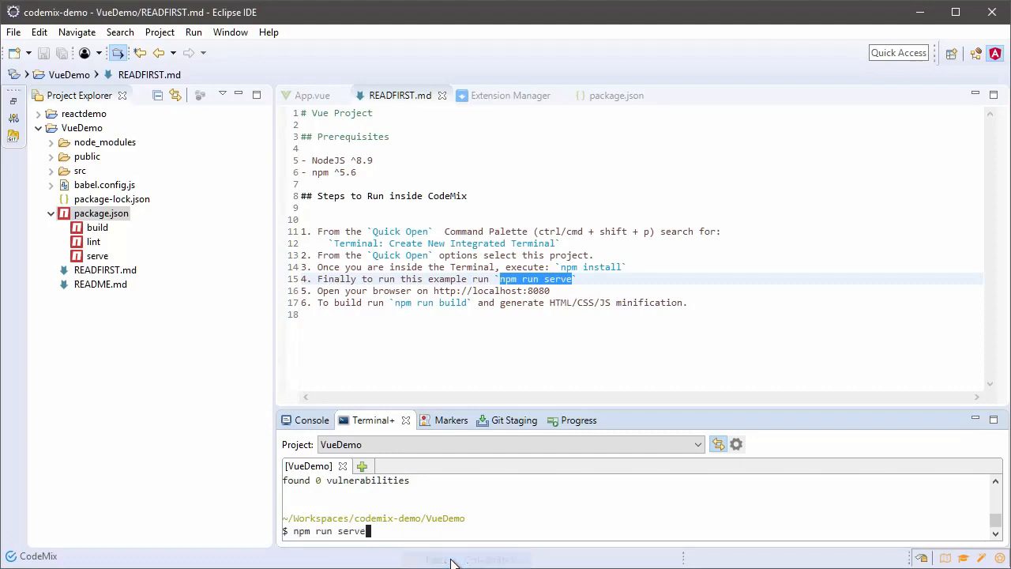
key(Return)
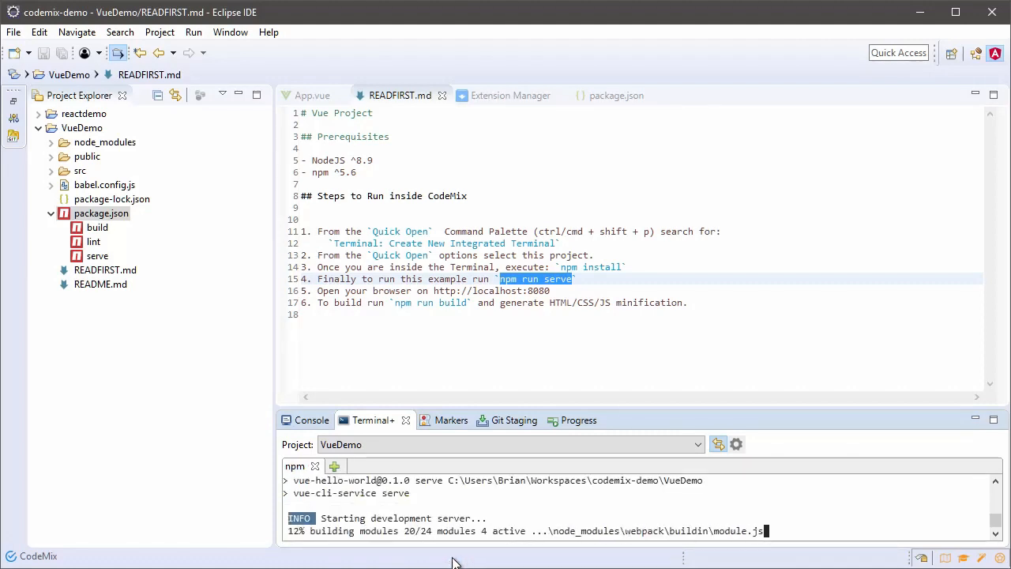
scroll(down, 3)
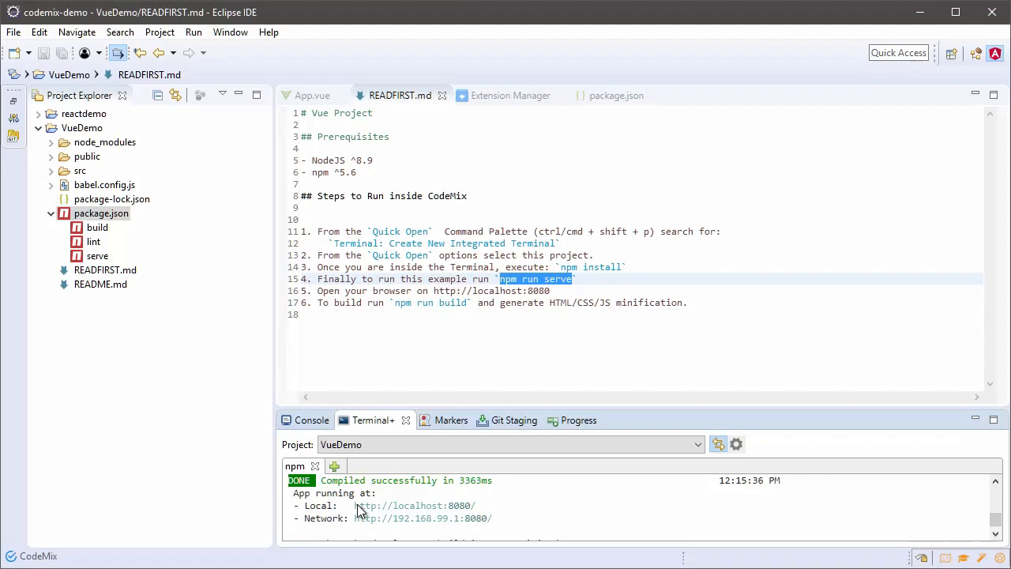
double_click(414, 505)
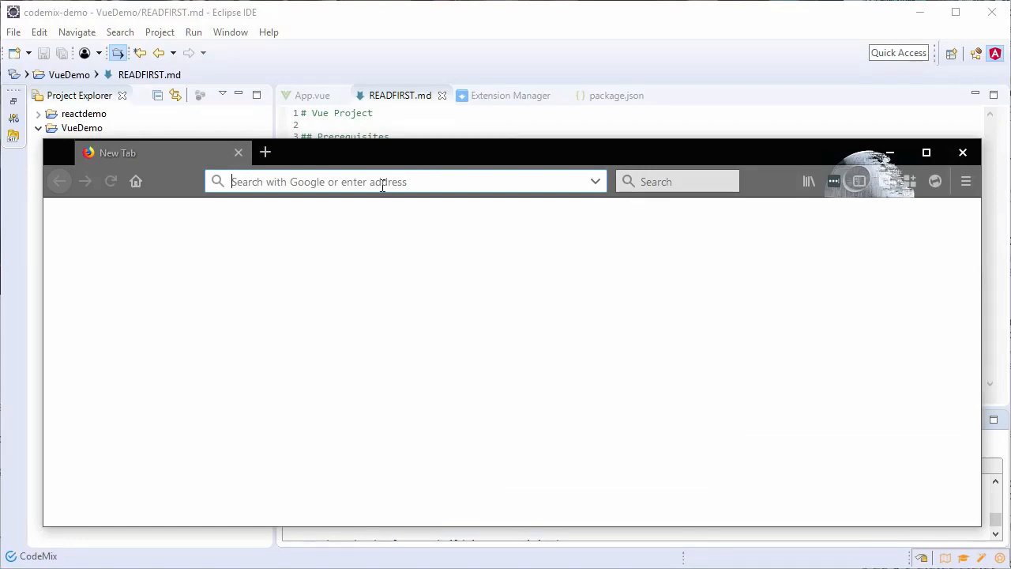
text(localhost:8080)
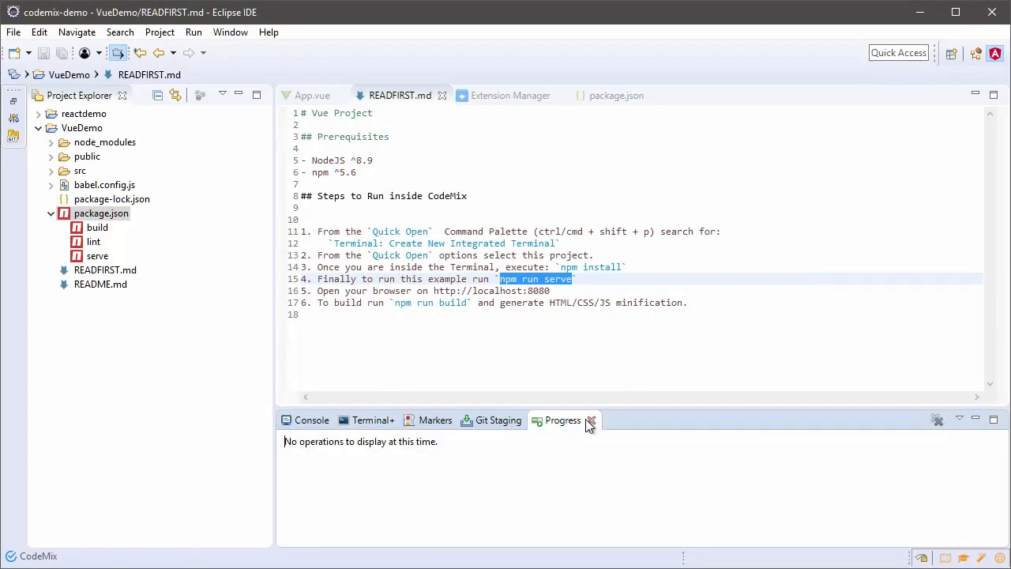
Create a new file StarWarsPeople.vue inside src/components
click(50, 171)
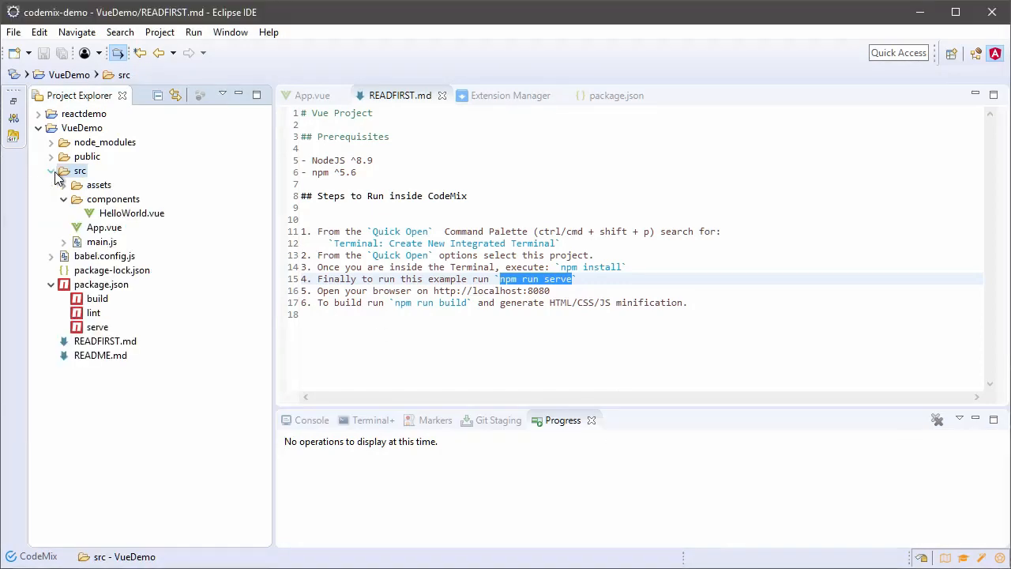
right_click(113, 199)
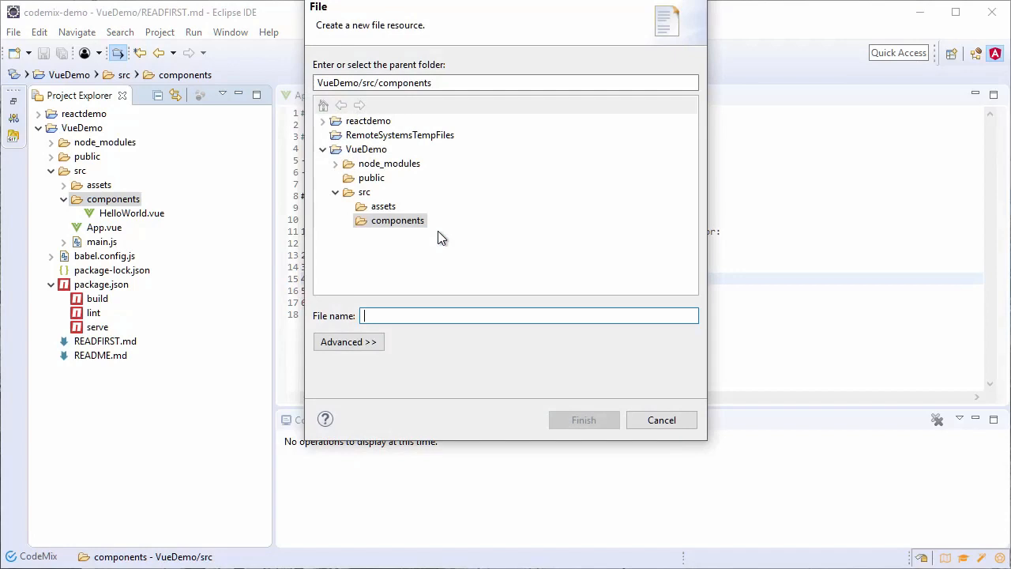
text(StarWarsPeo)
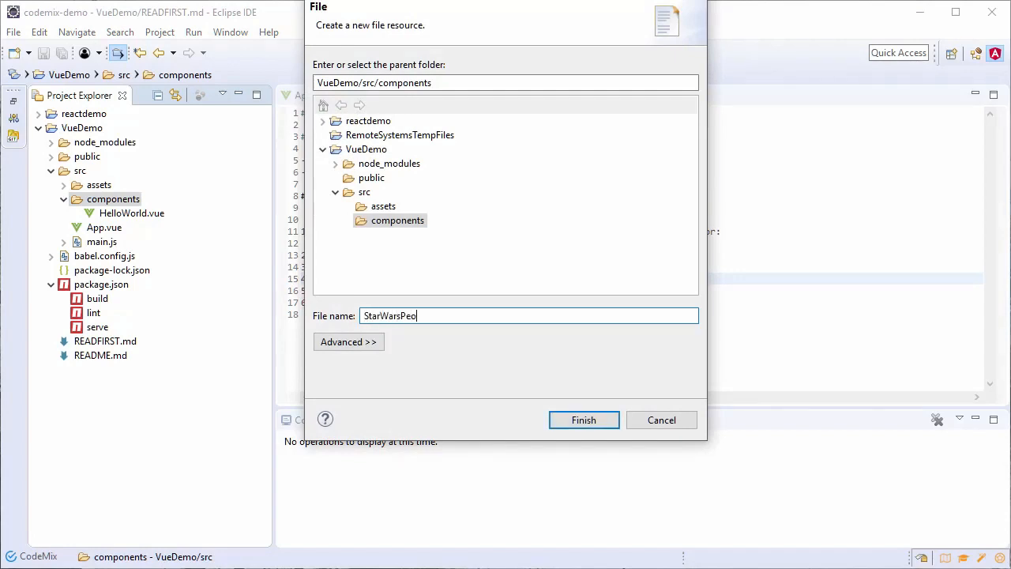
click(583, 419)
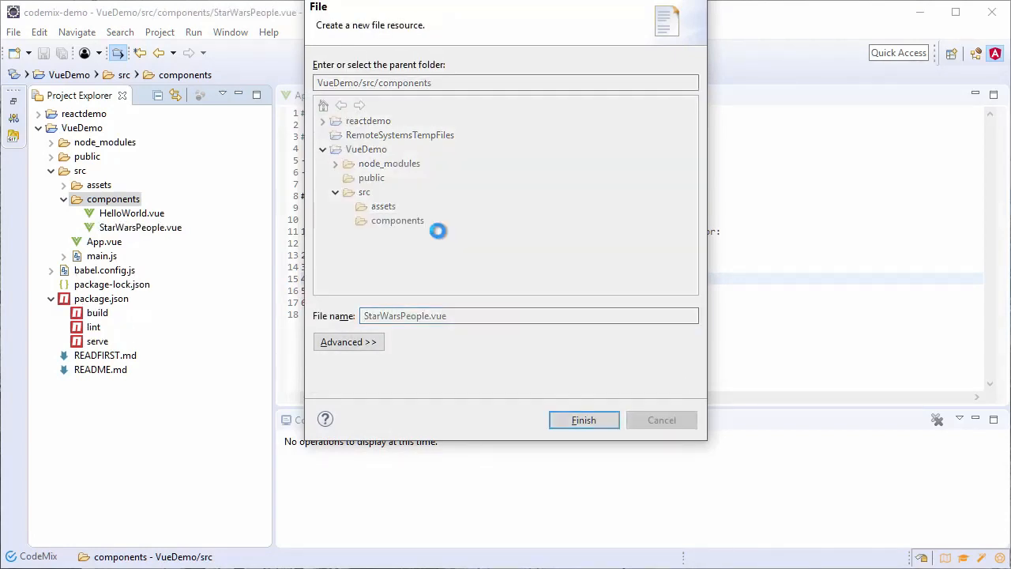
click(583, 419)
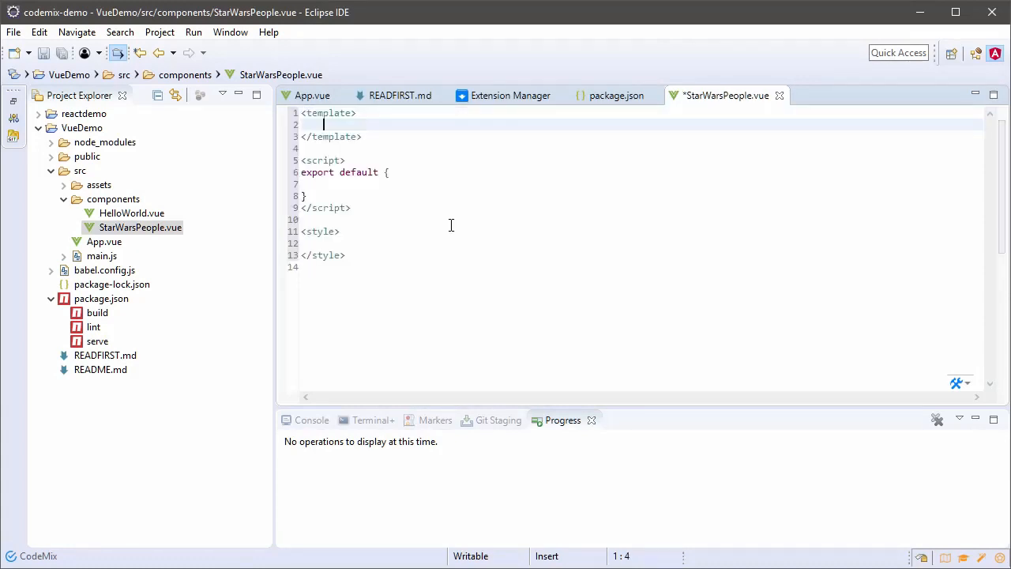
Add an import of axios to the component's script section
click(324, 160)
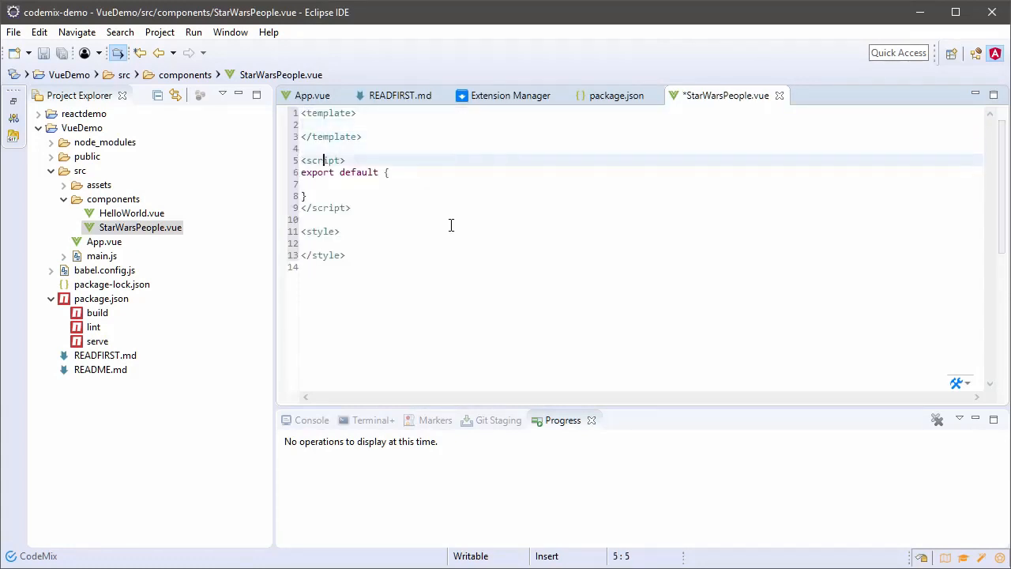
click(346, 160)
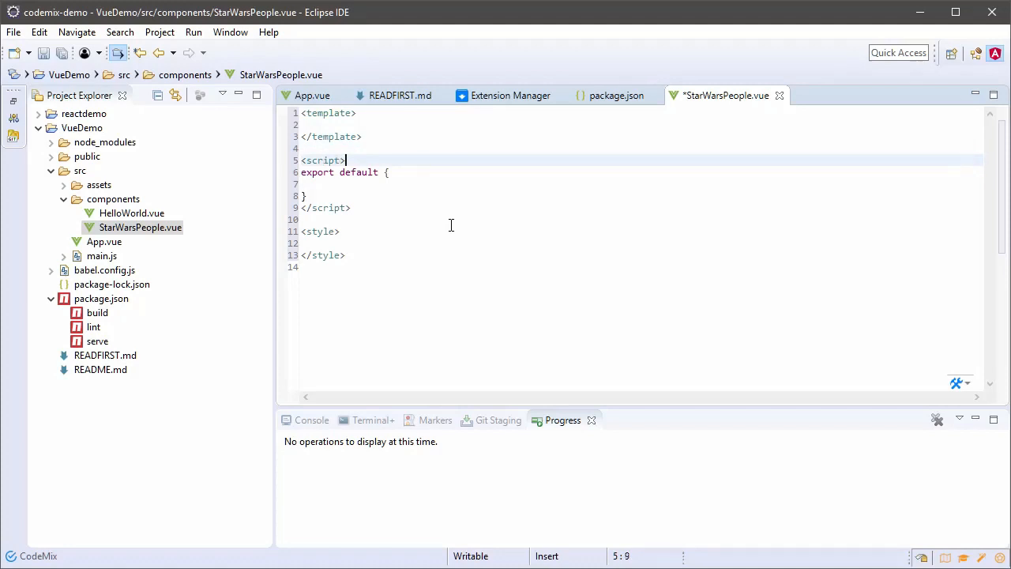
text(imp)
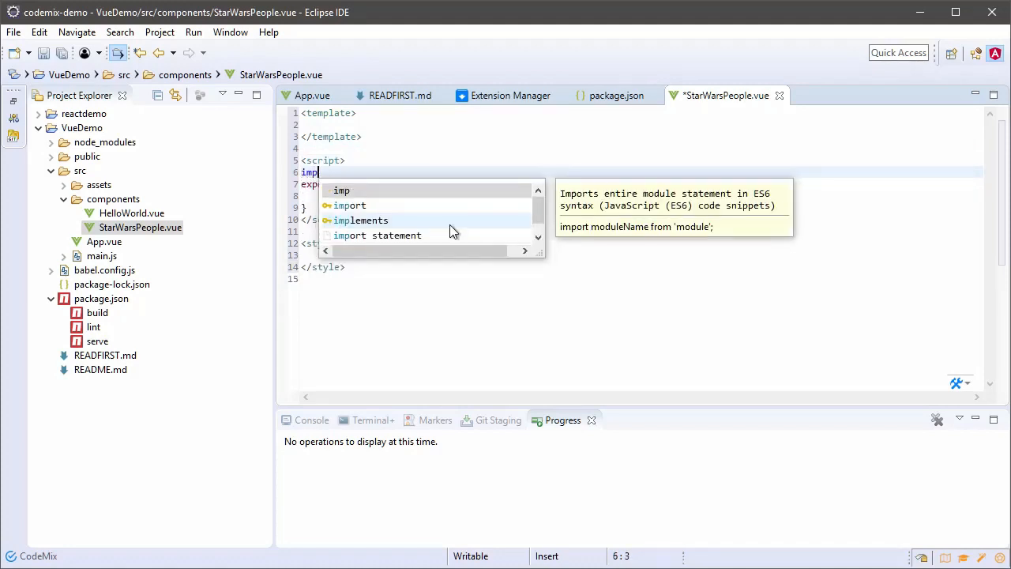
click(377, 235)
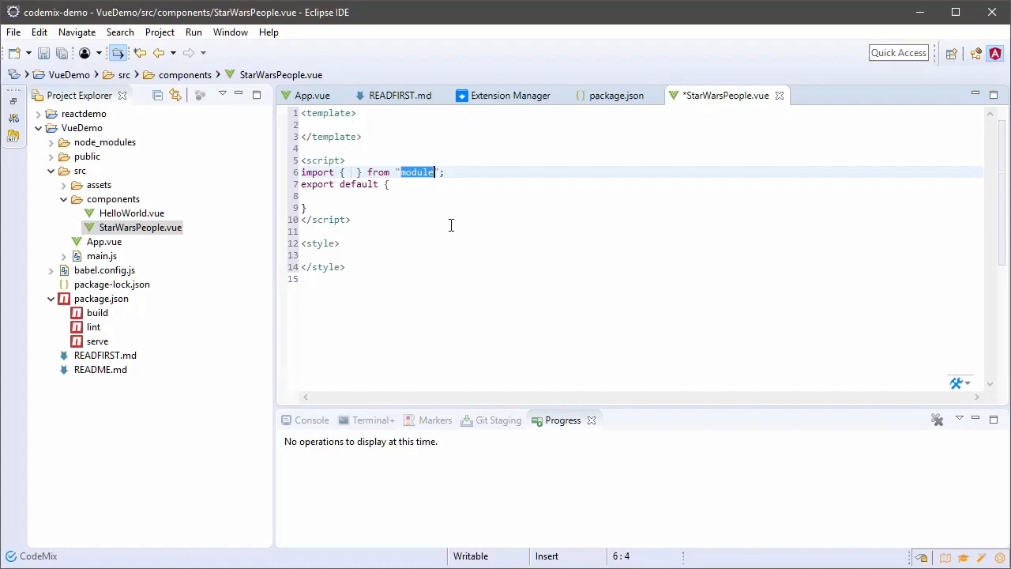
text(ax)
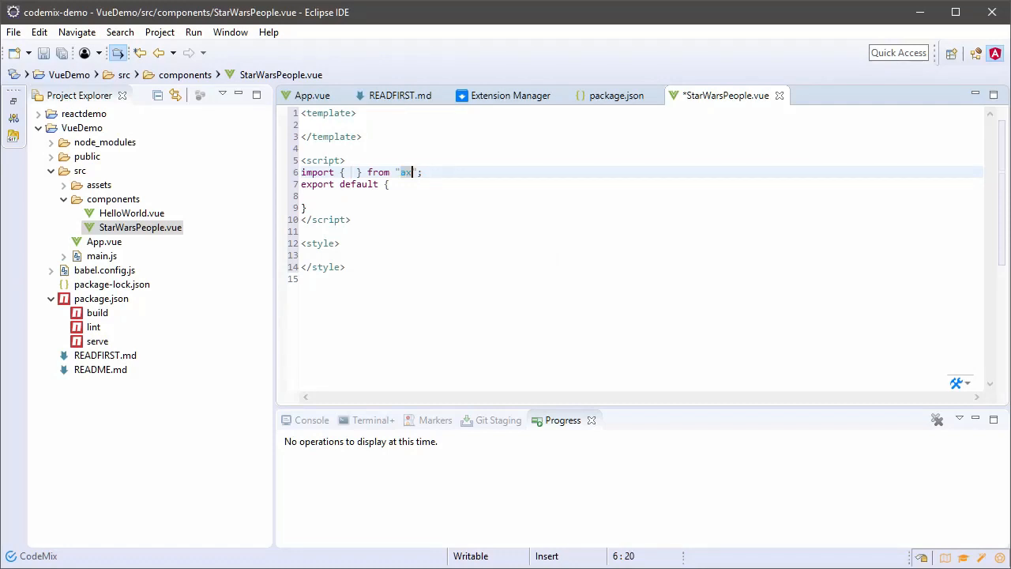
text(ios)
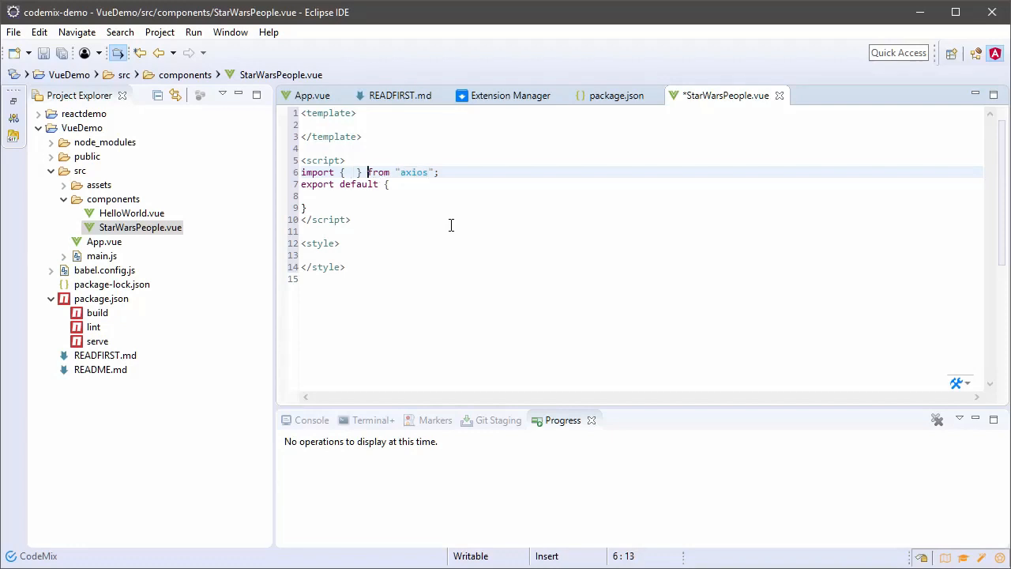
text(axios)
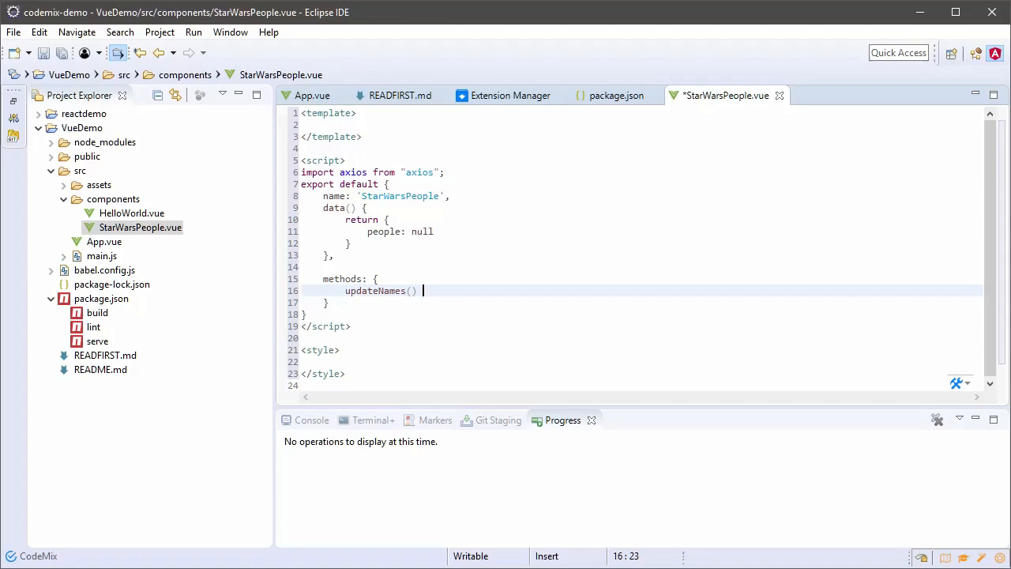
Define the people data and start updateNames with an axios.get call and .then
text({)
text(var tempPeople)
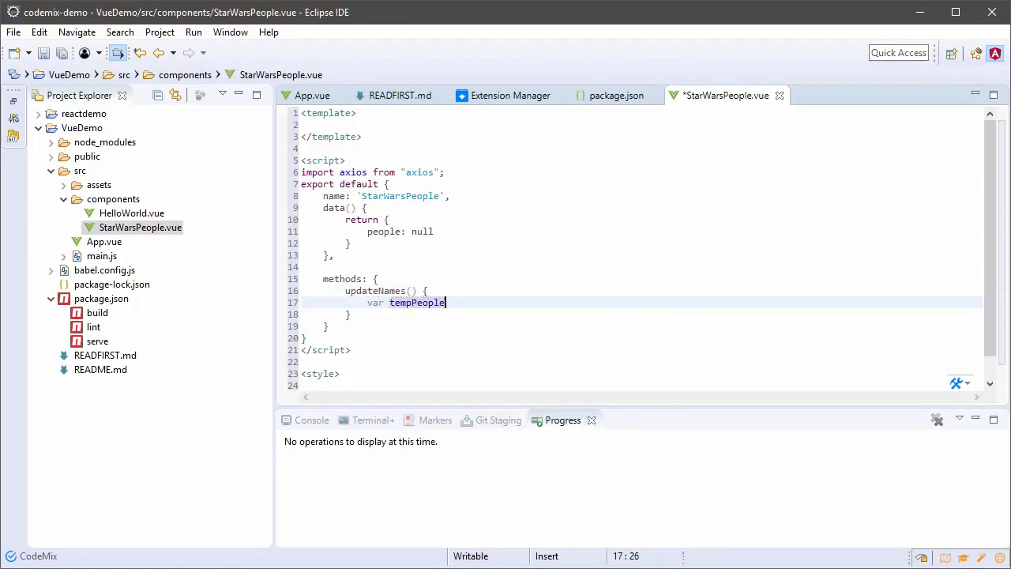
text(= new A)
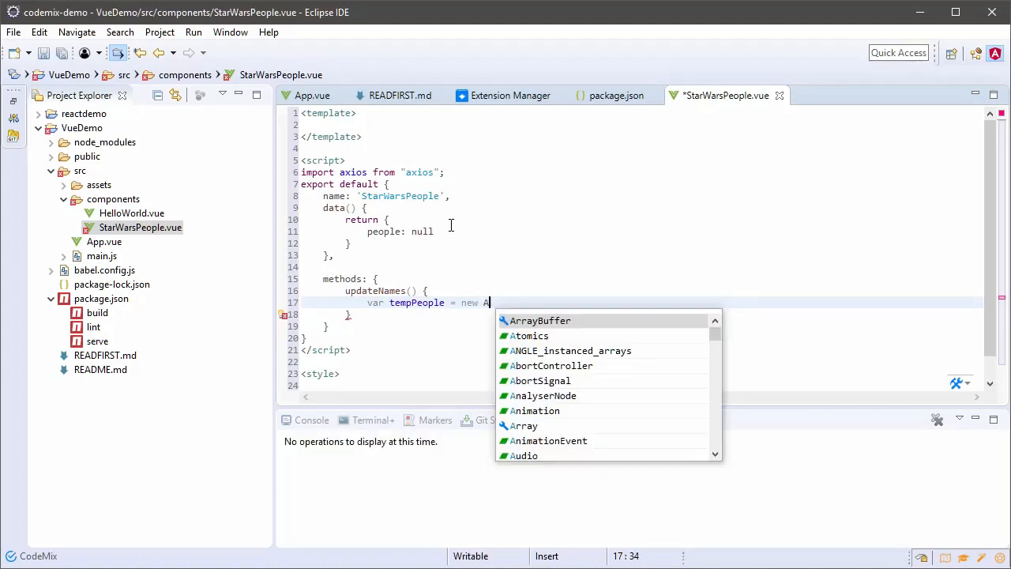
text(rray();)
text(axios)
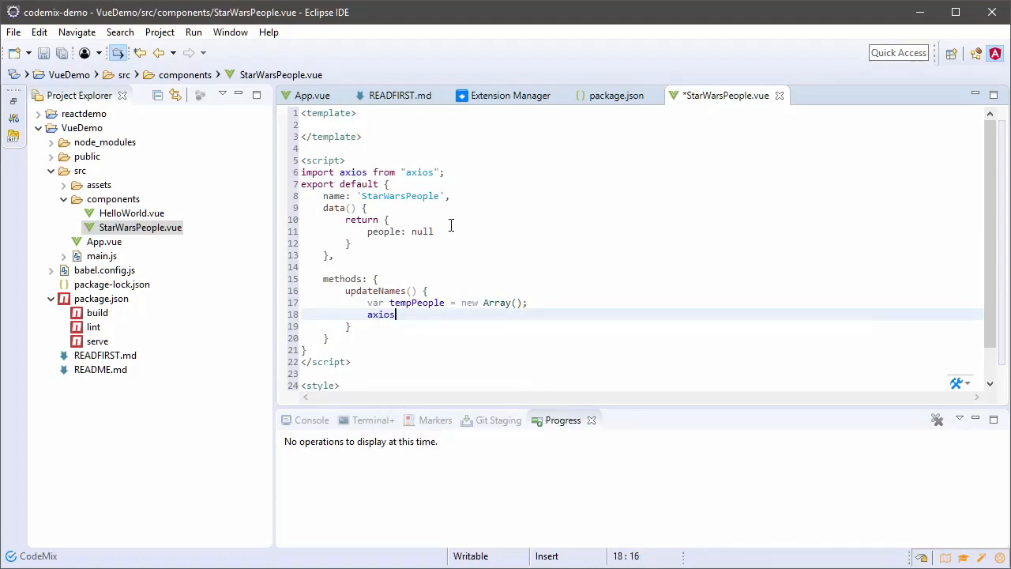
text(.get)
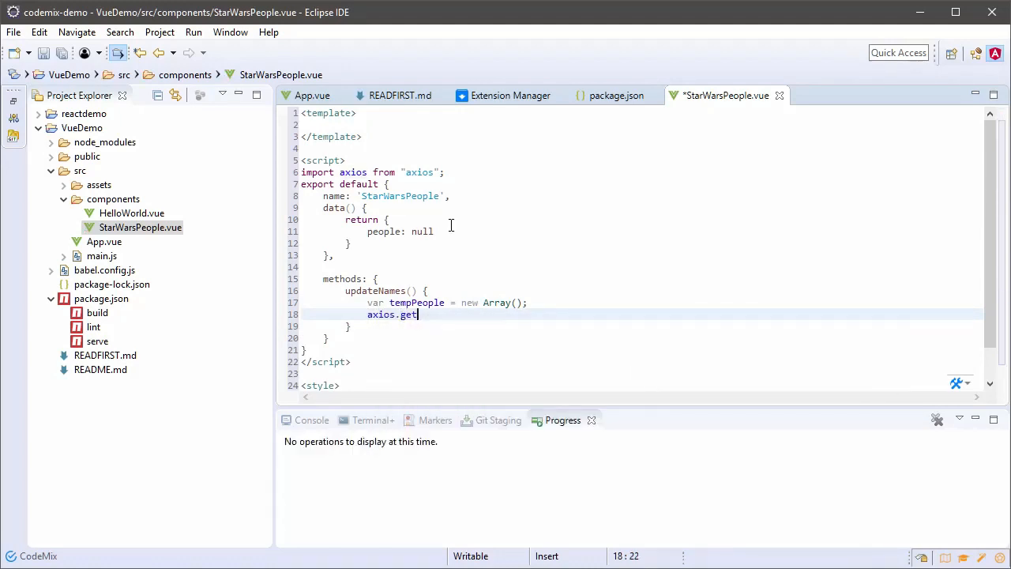
text(()
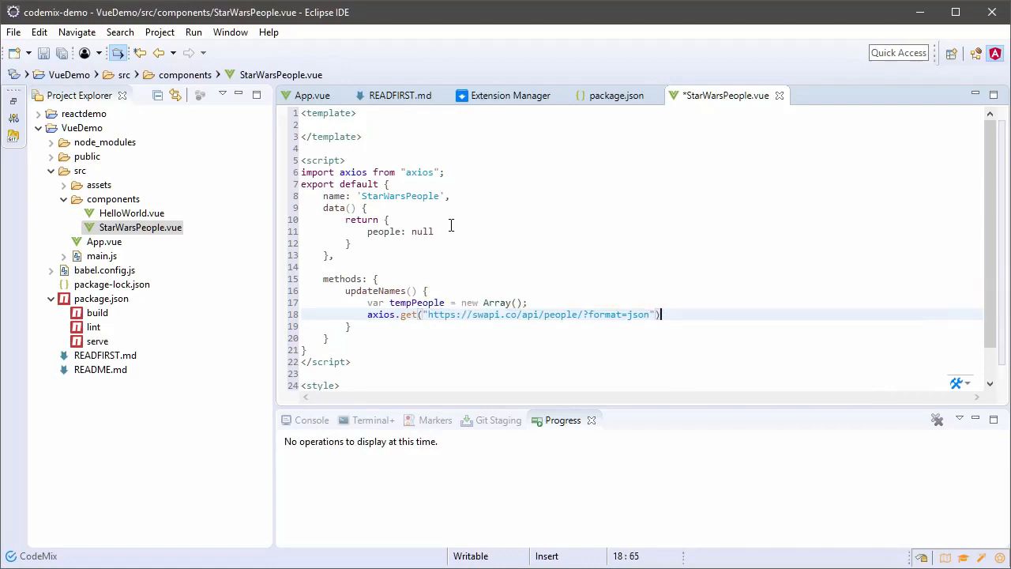
text(.then(response => {)
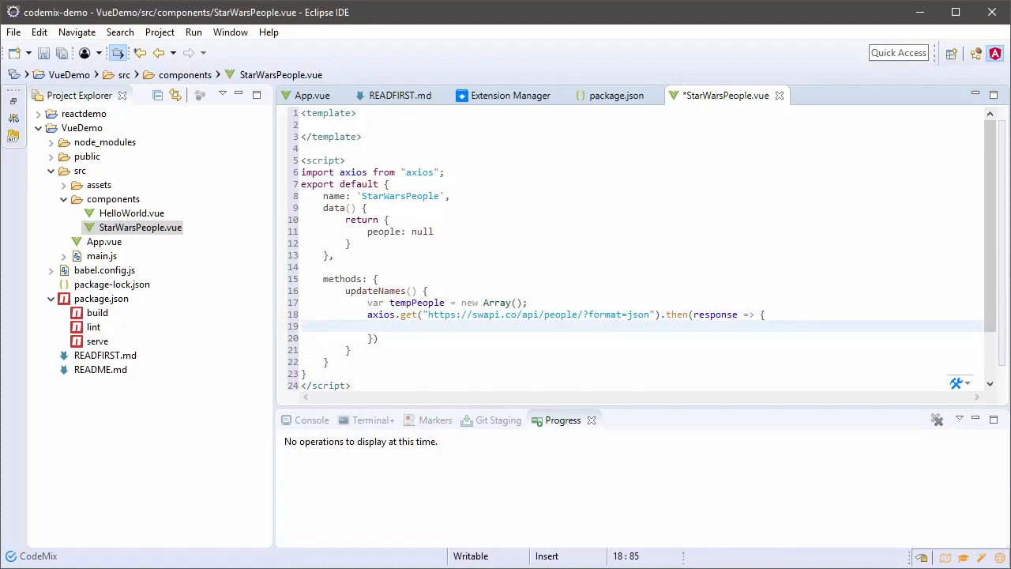
Loop over the response, storing each person in this.people, and begin a template div
text(for (const iterator of object) {)
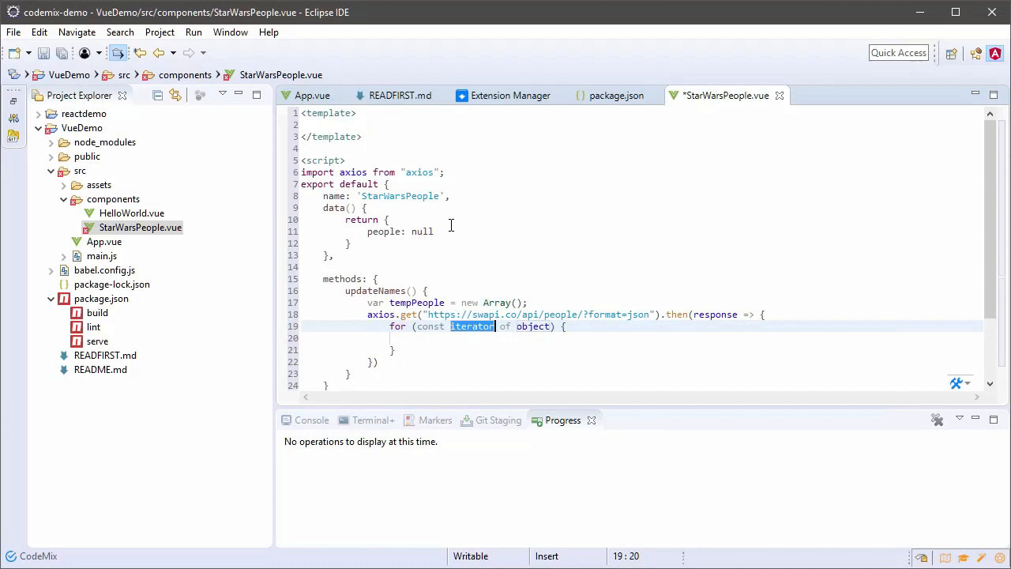
text(person)
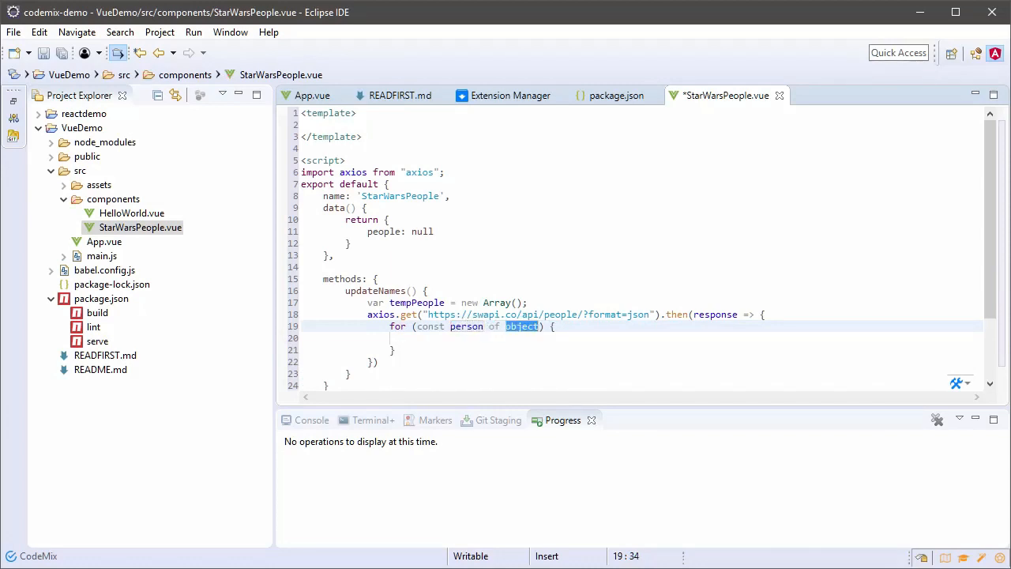
text(response.da)
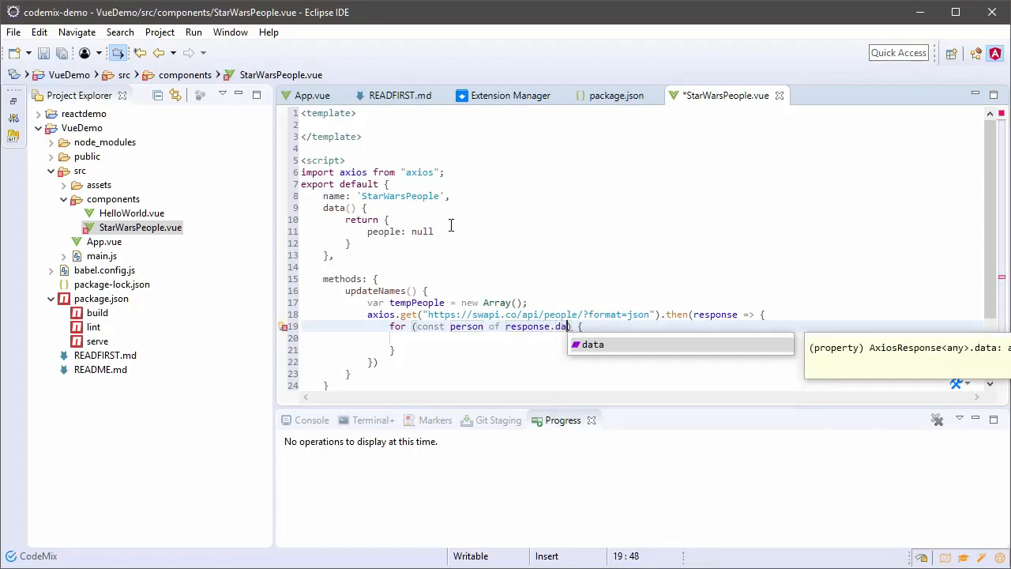
text(results)
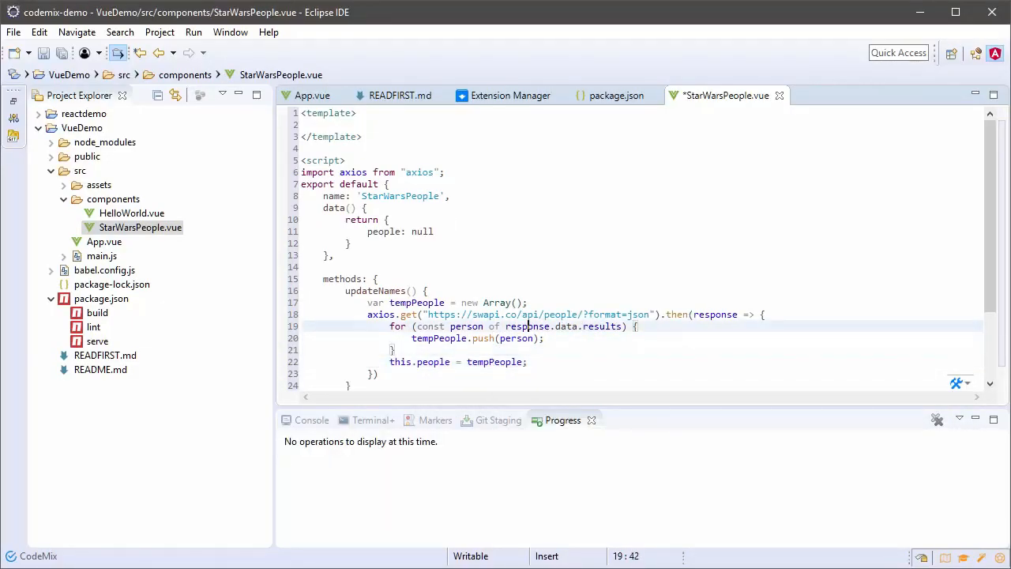
key(Enter)
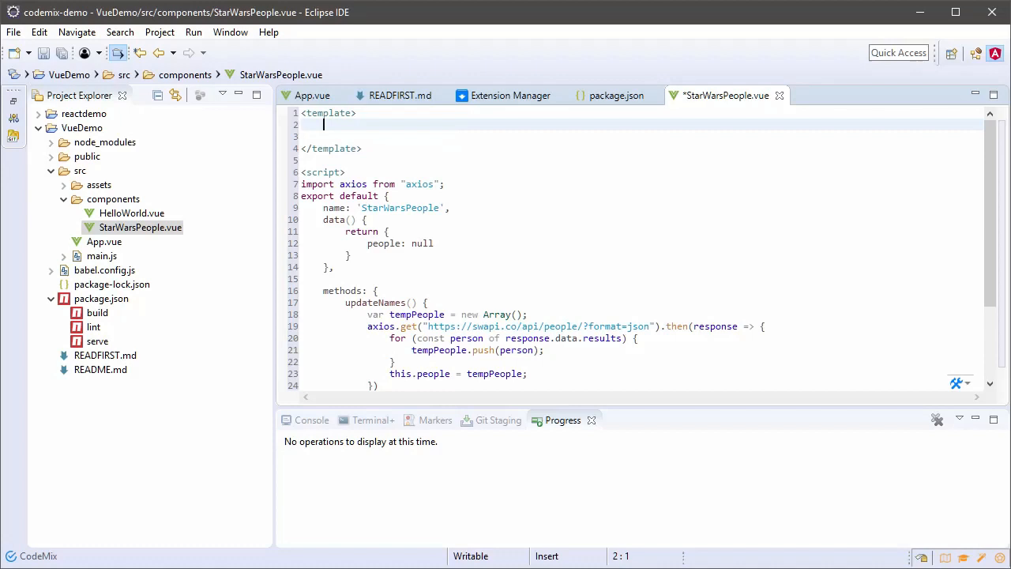
text(div[v-if=")
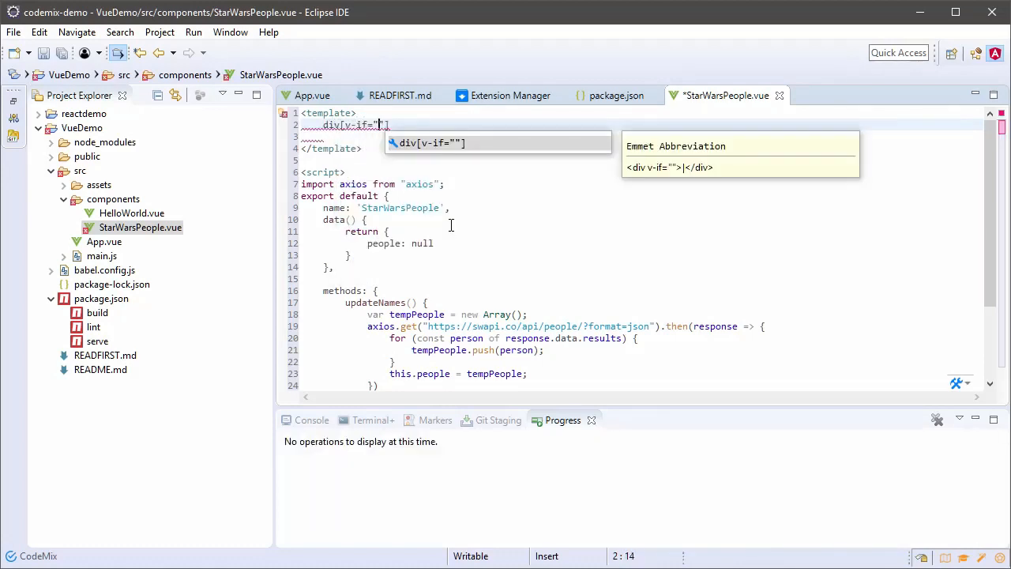
Make the template list each person in people, showing {{person.name}} keyed by name
text(people)
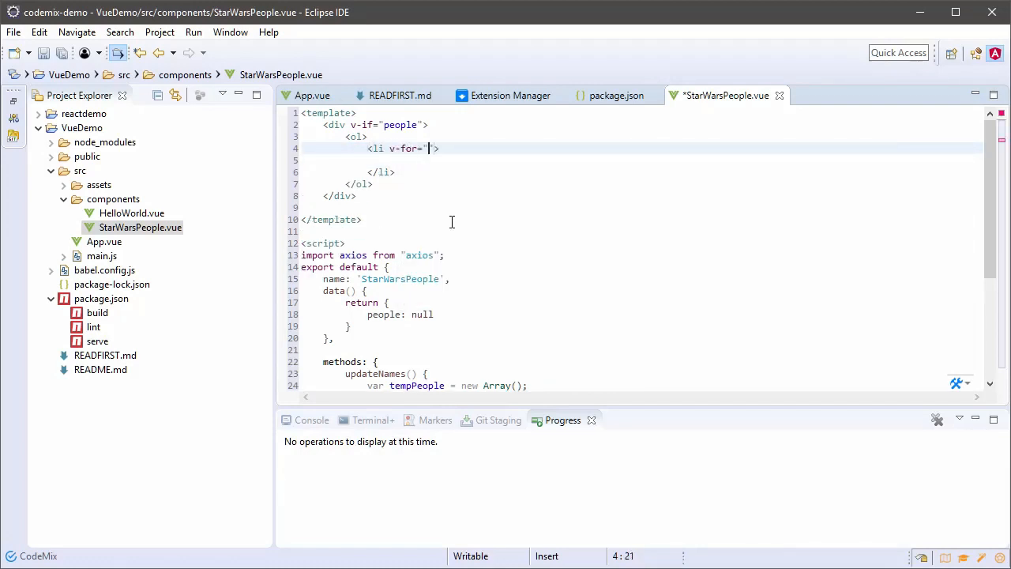
text(person in pe)
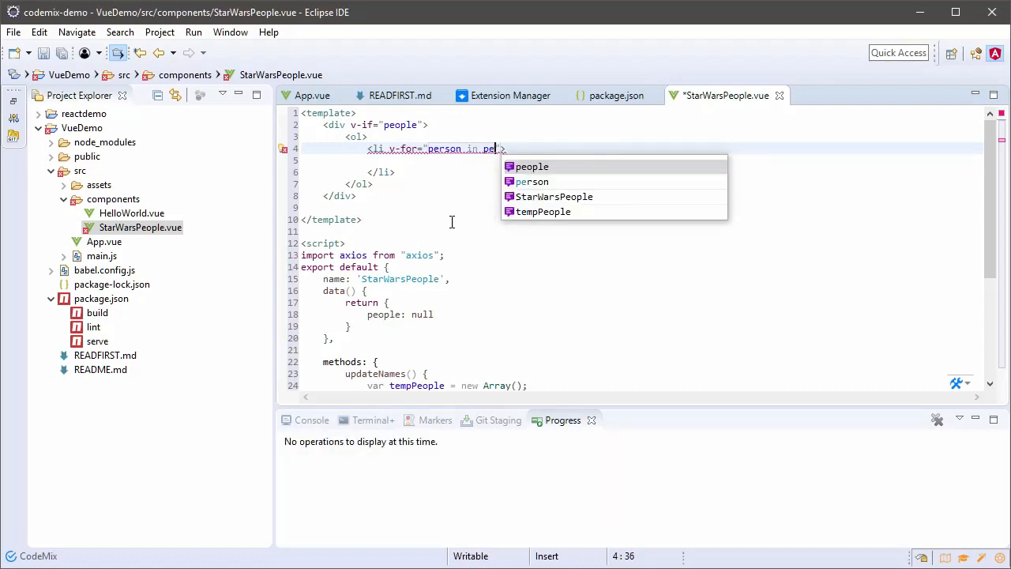
click(532, 166)
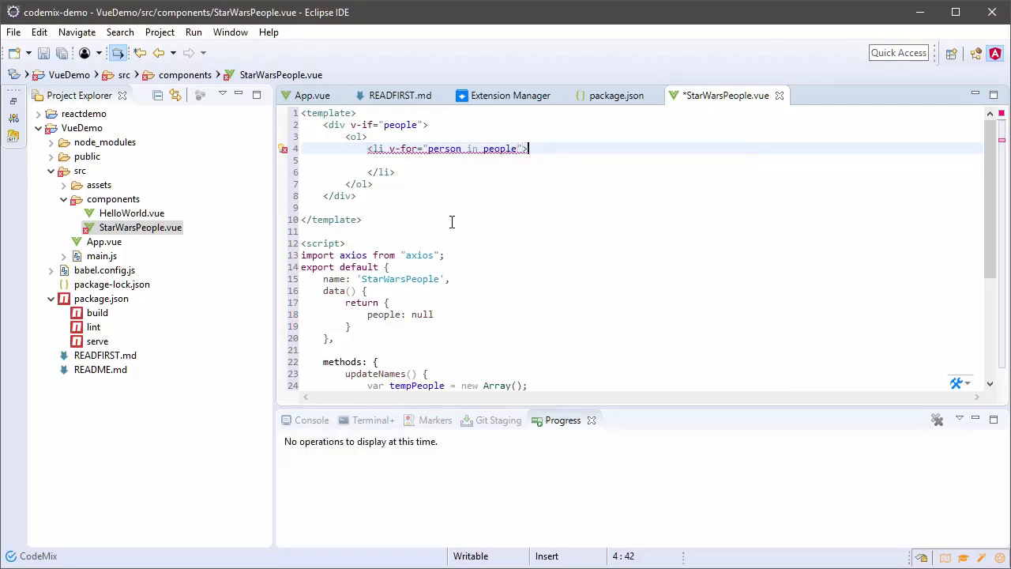
key(Return)
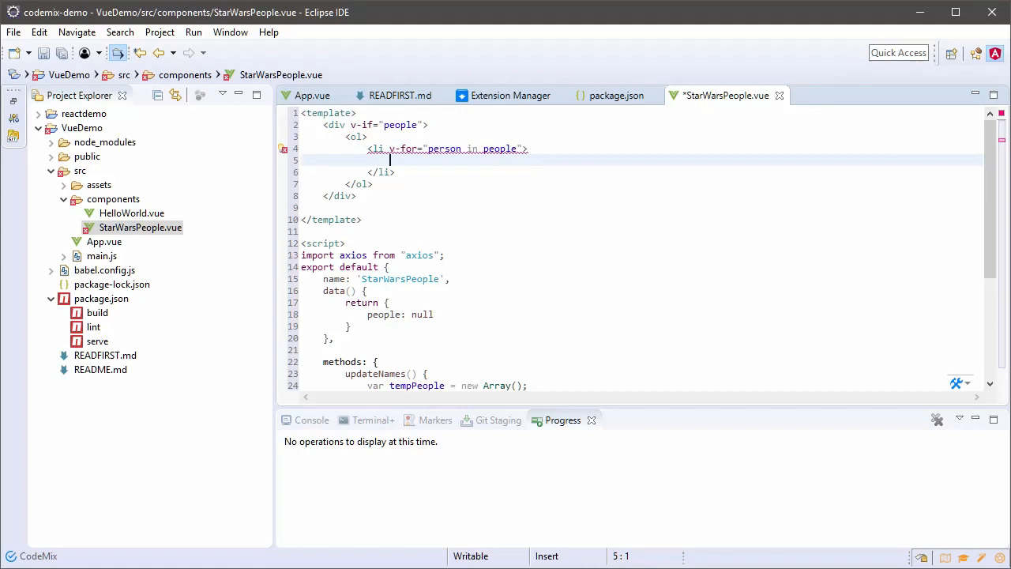
text({{p}})
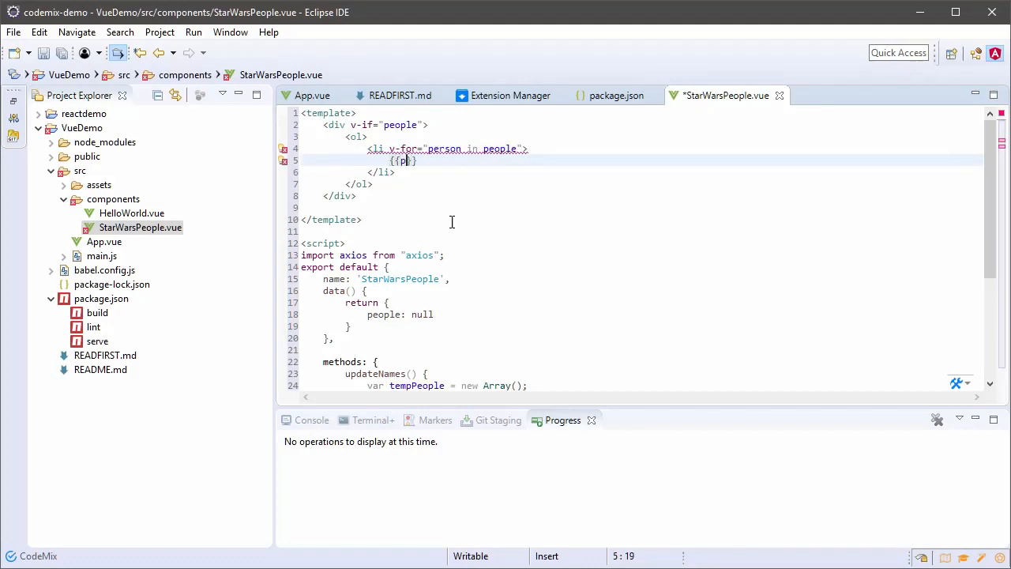
text(erson.)
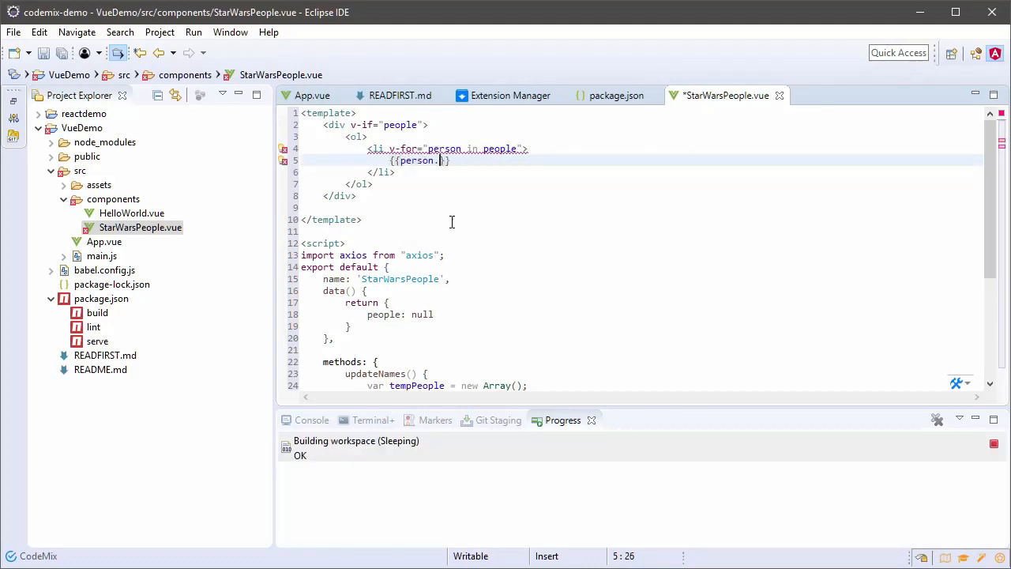
text(name)
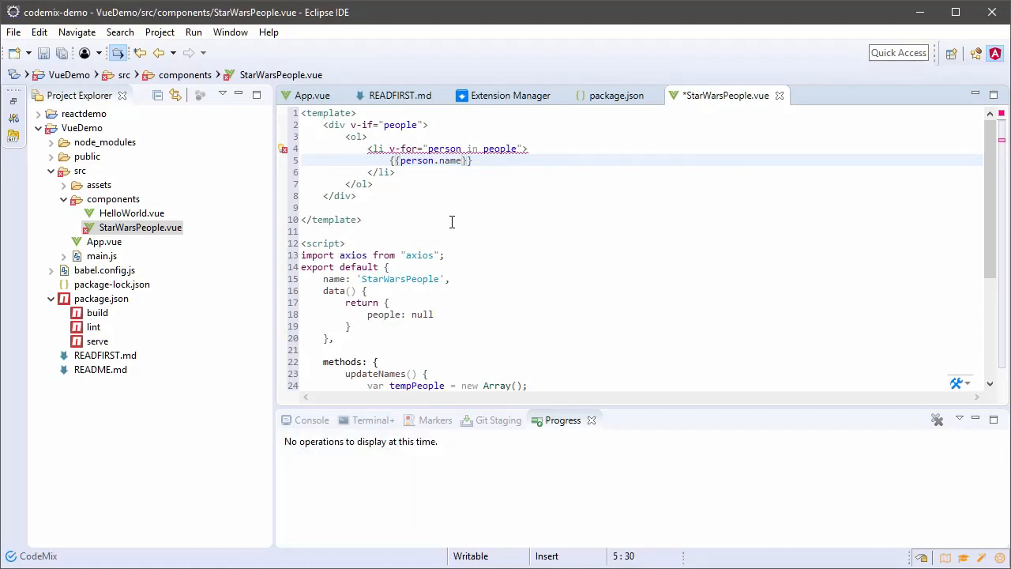
mouse_move(283, 149)
text( :key=")
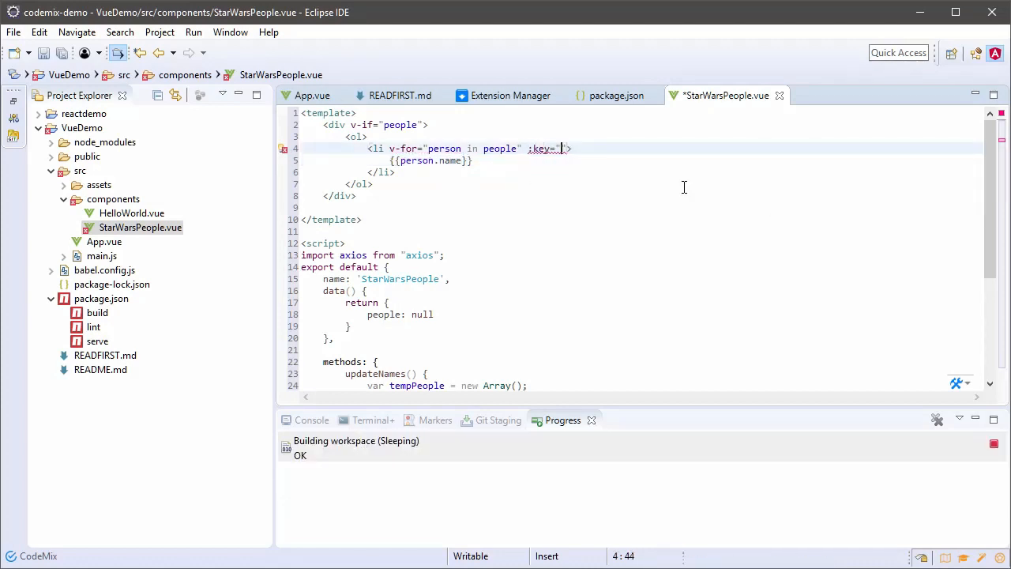
text(person.)
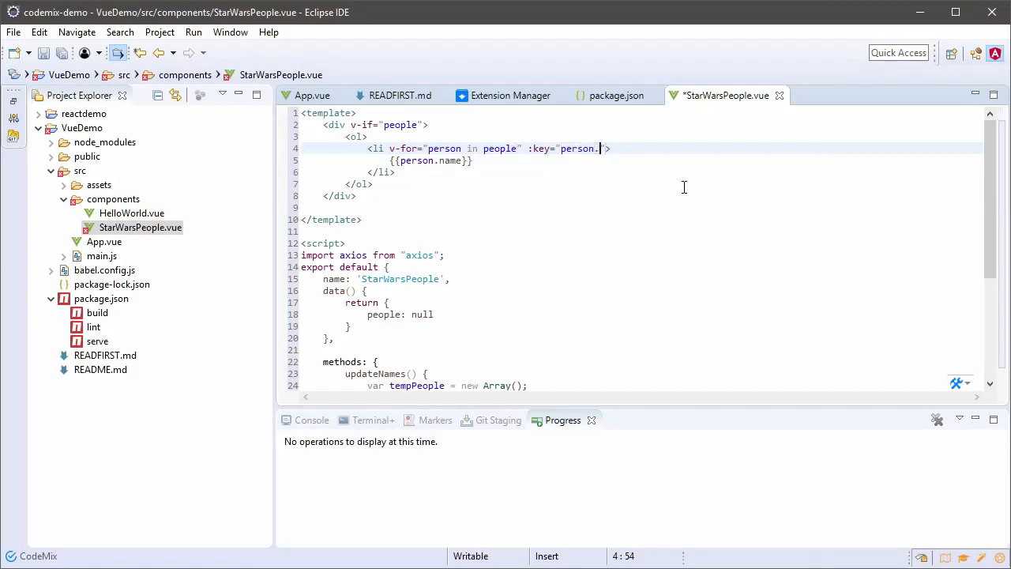
text(name)
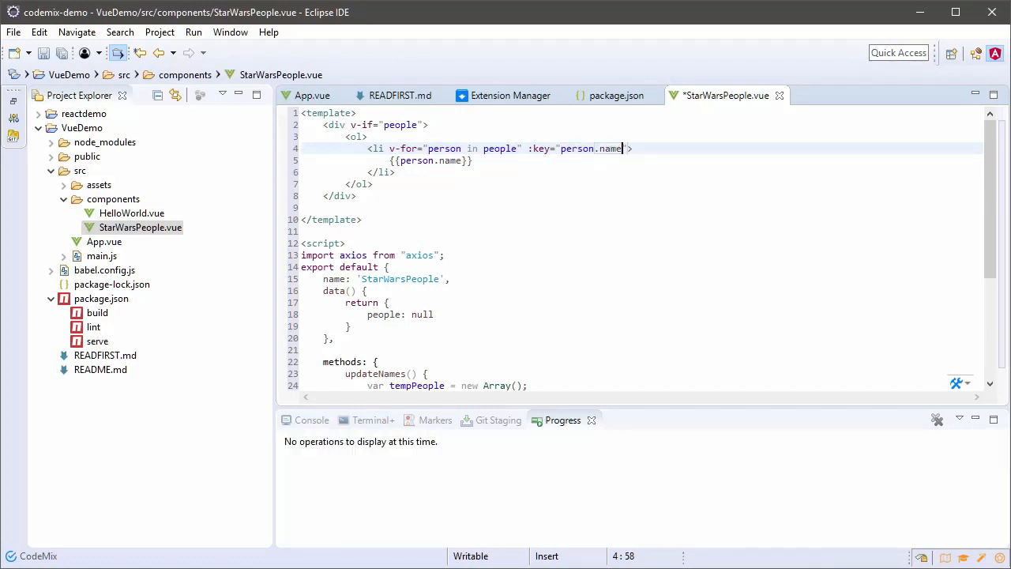
Save StarWarsPeople.vue and add a created hook calling updateNames
key(ctrl+s)
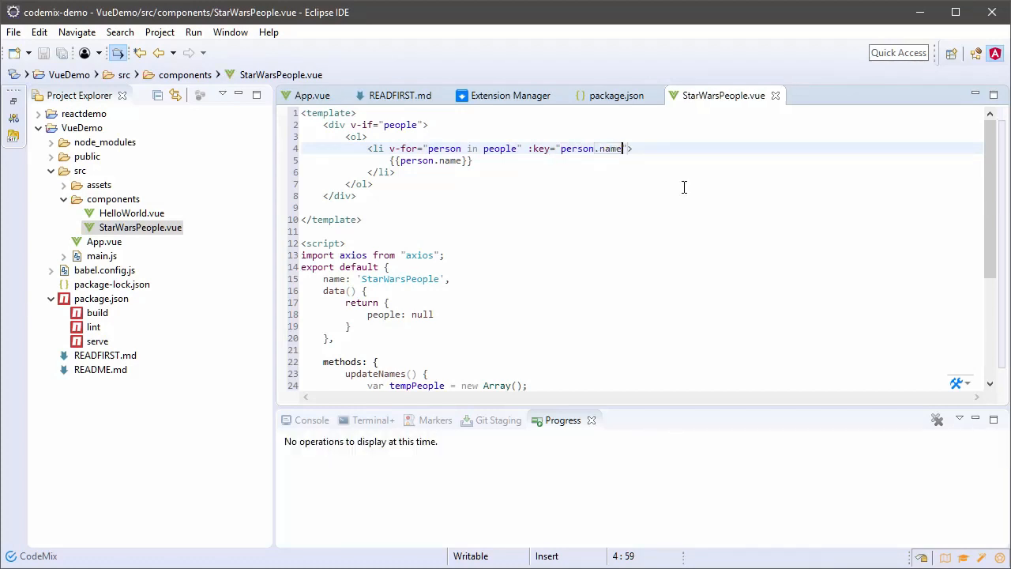
text(created() {)
text(this.updateNames();)
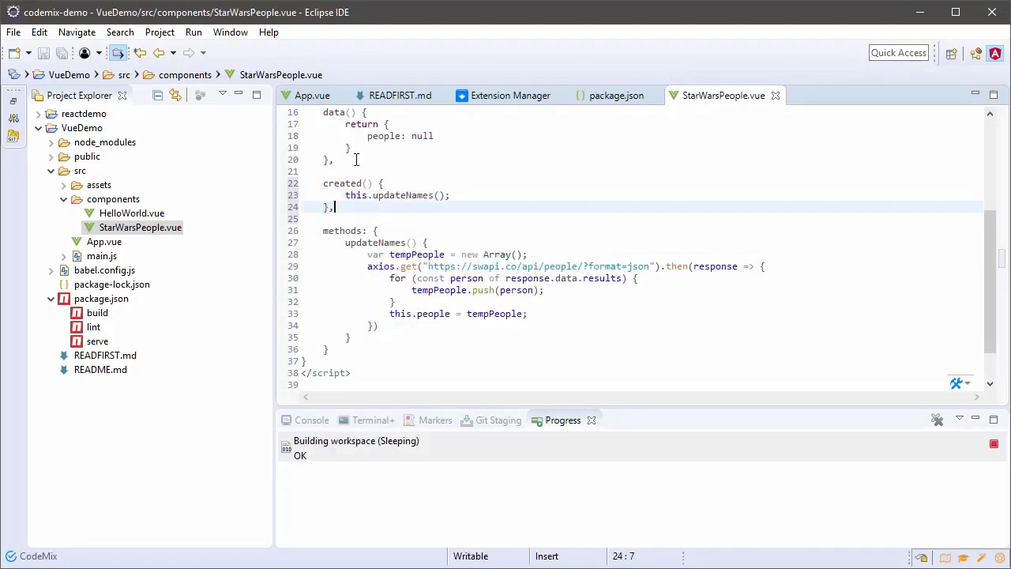
click(311, 94)
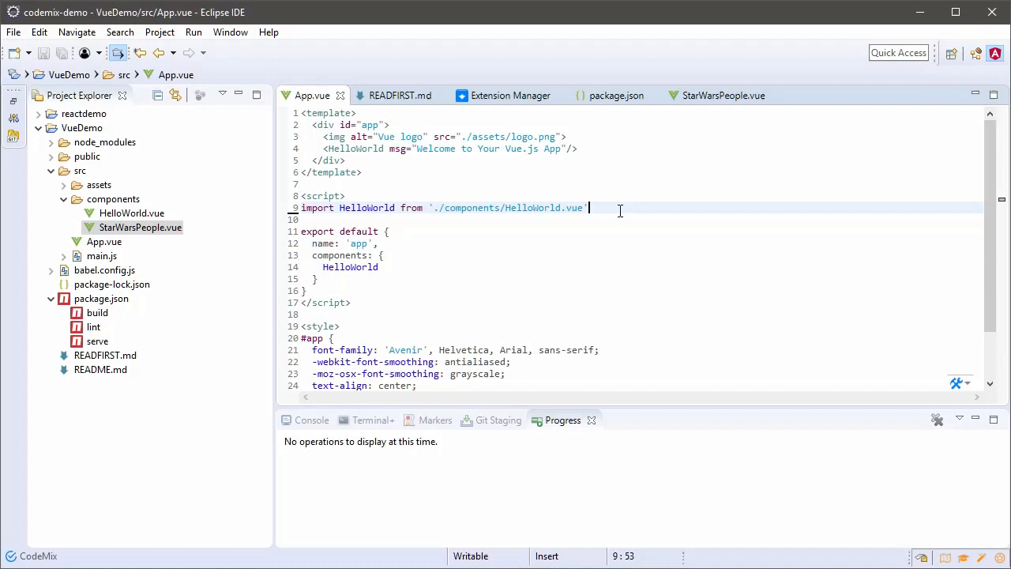
Import StarWarsPeople into App.vue, register it in components, and render <StarWarsPeople> in the template
text(import {  } from "module";)
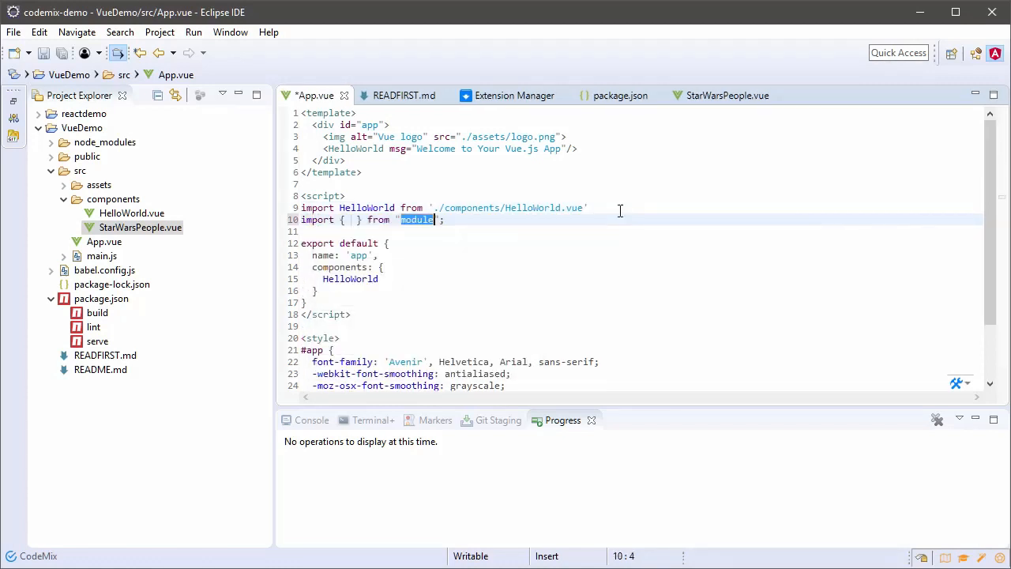
text(./components/StarWarsPeop)
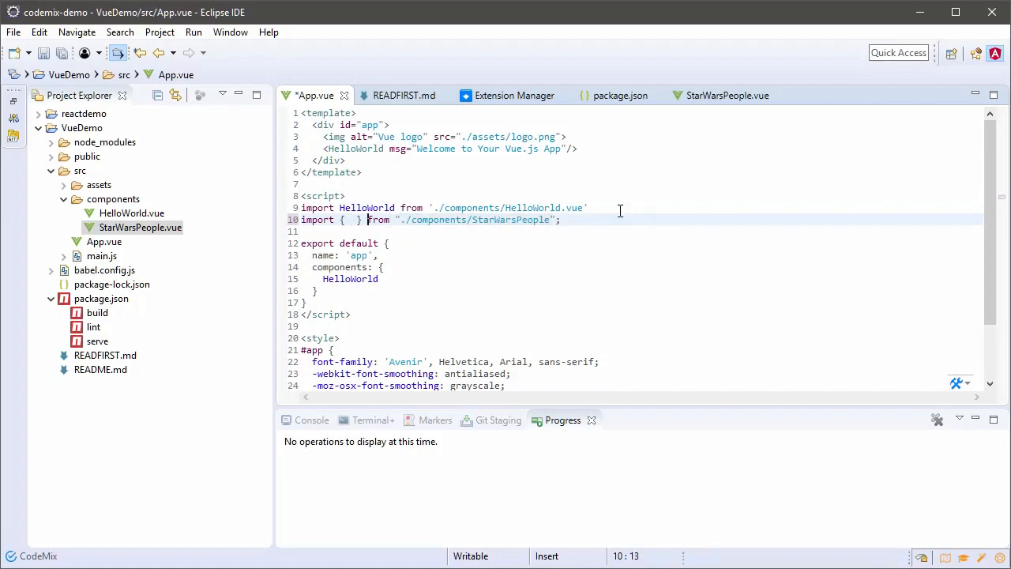
text(StarWarsPeople)
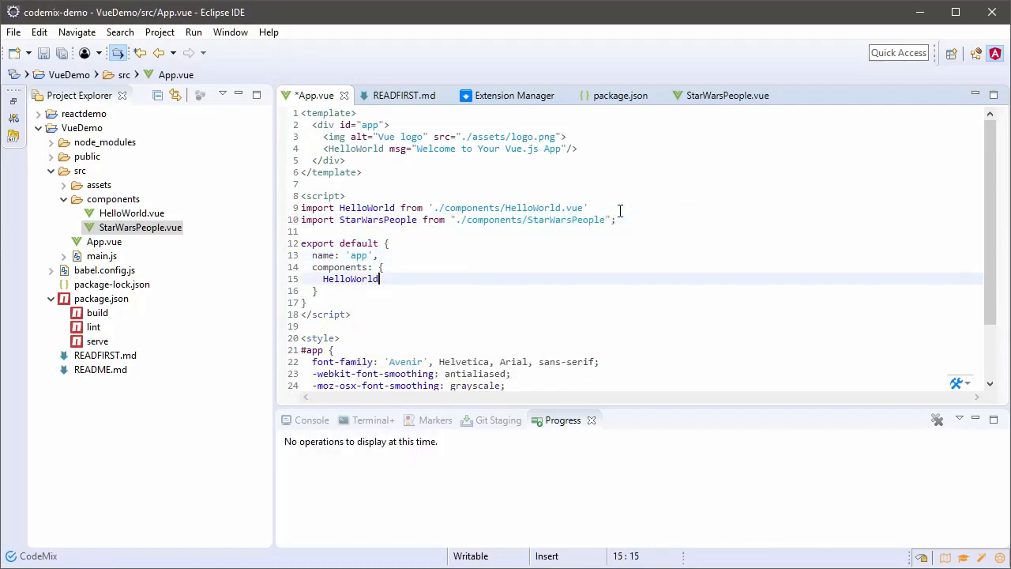
text(,)
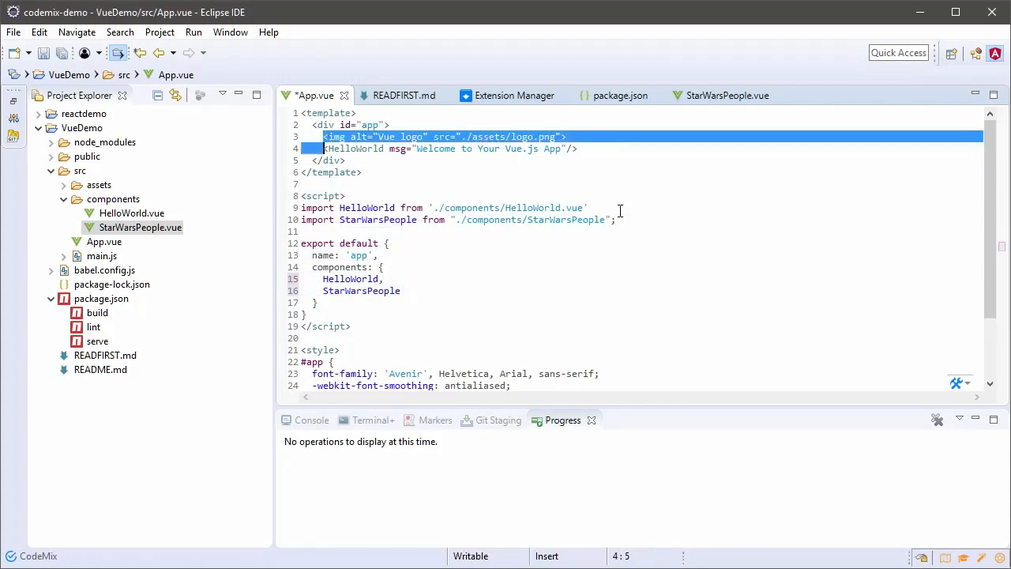
text(<StarWarsPeople></StarWarsPeople>)
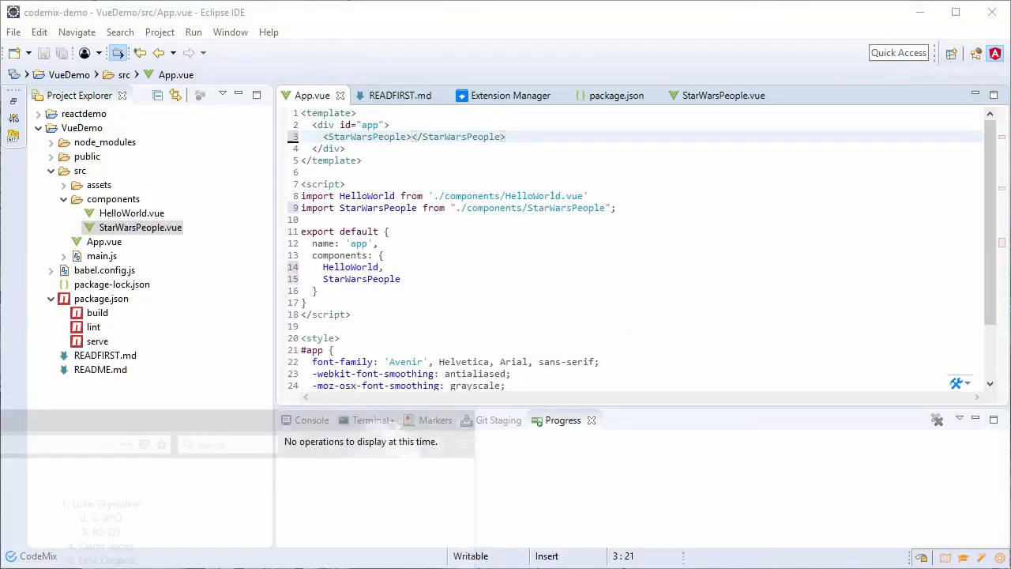
click(722, 95)
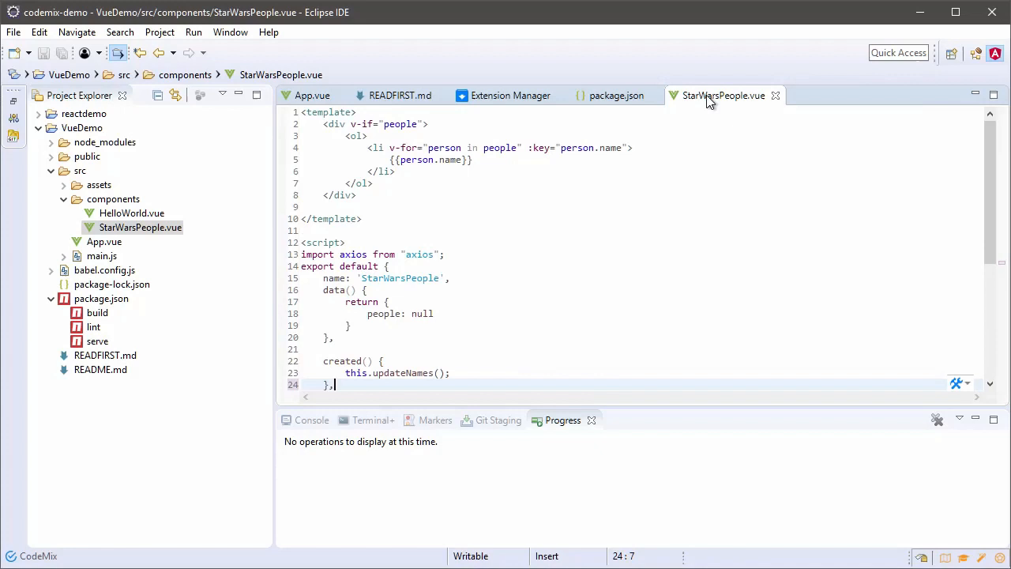
Add class="people" to the people div in StarWarsPeople.vue
click(371, 419)
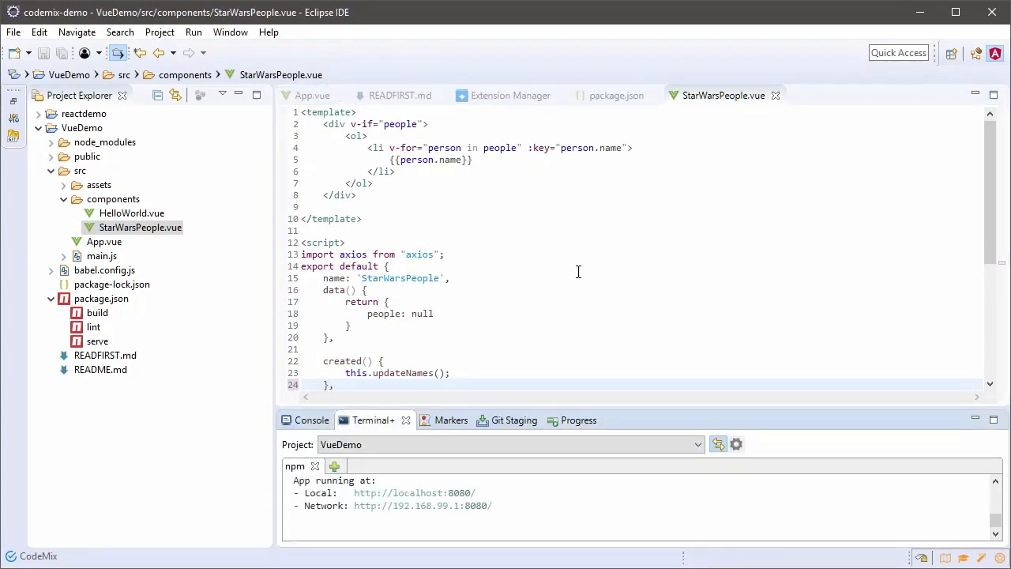
click(422, 125)
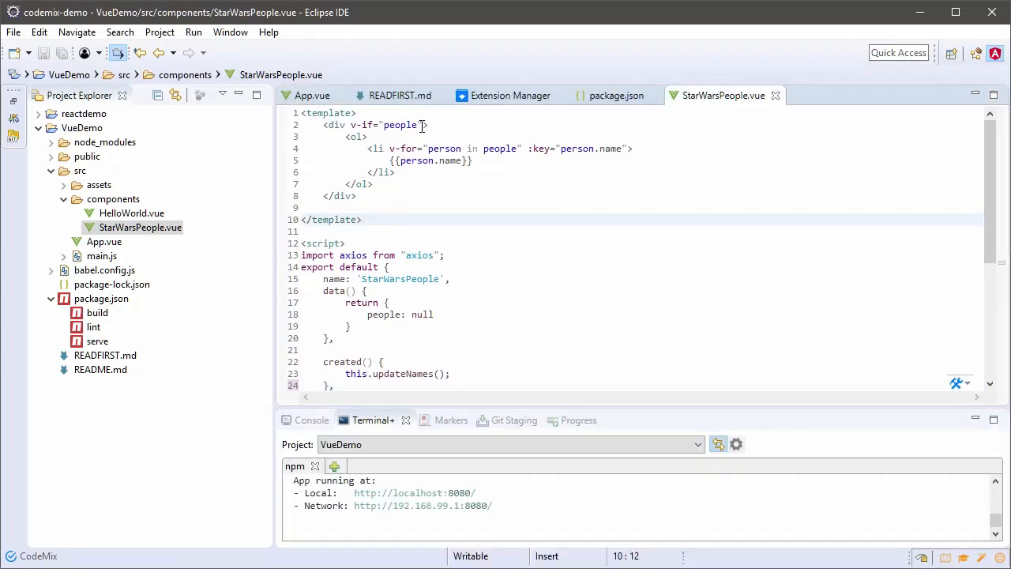
text(class="people)
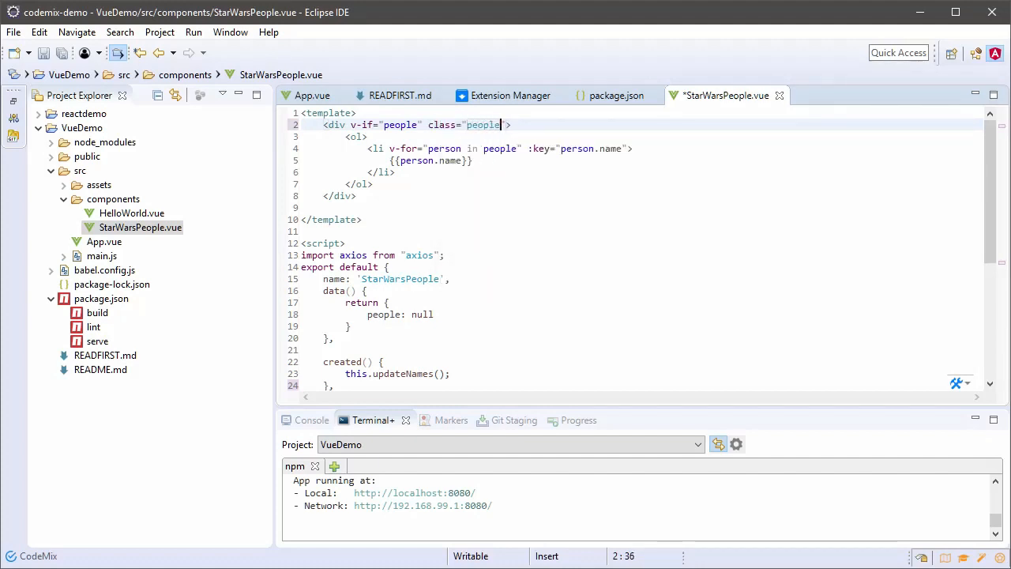
Add a .people { text-align: left; } style rule
scroll(down, 3)
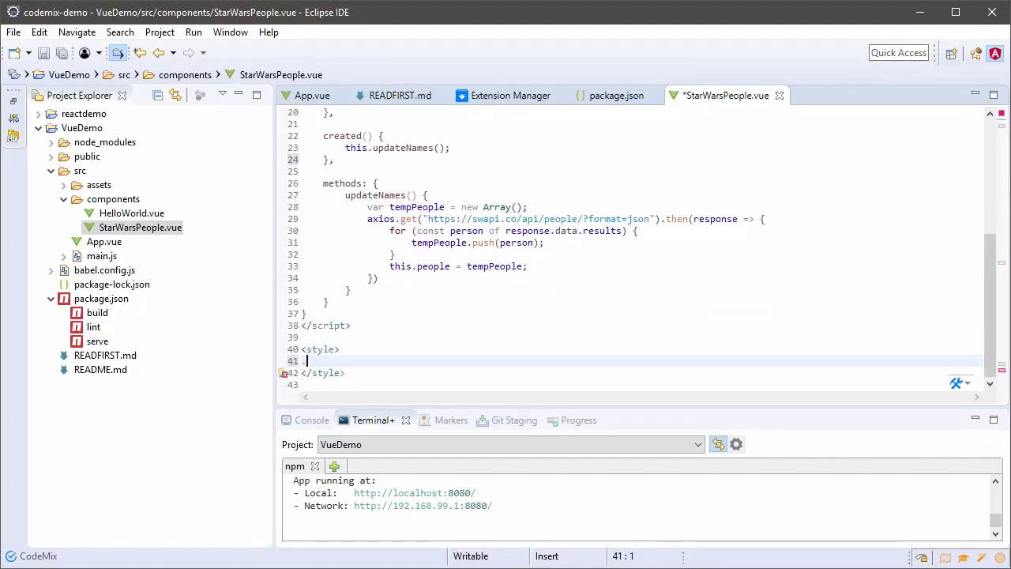
text(.people)
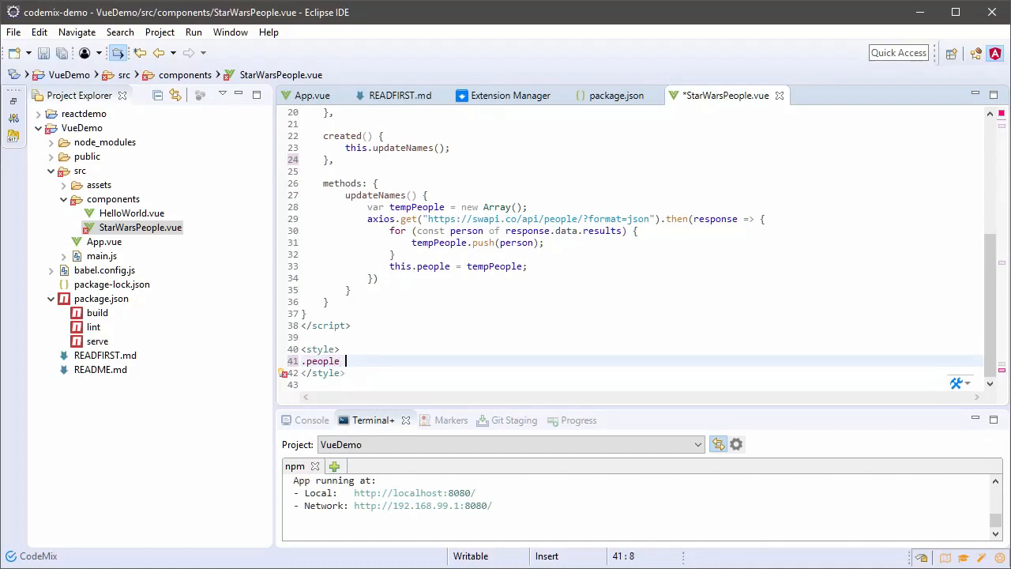
text({)
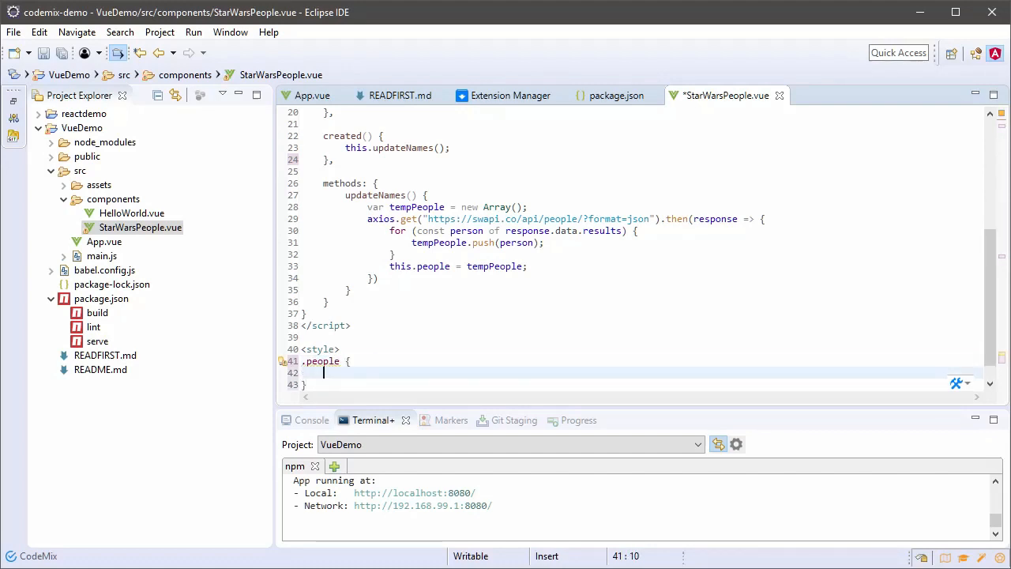
text(text-align: left)
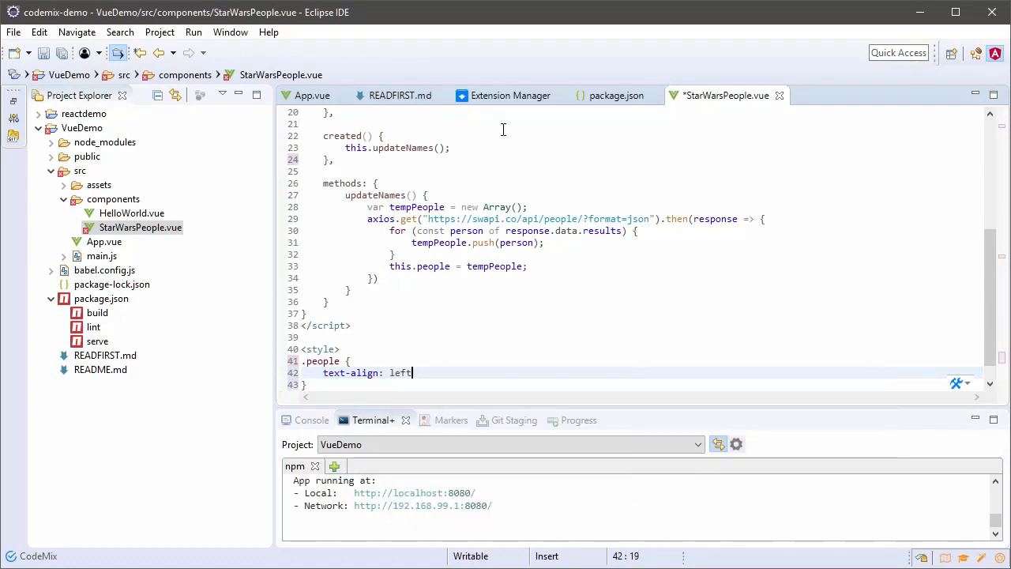
text(;)
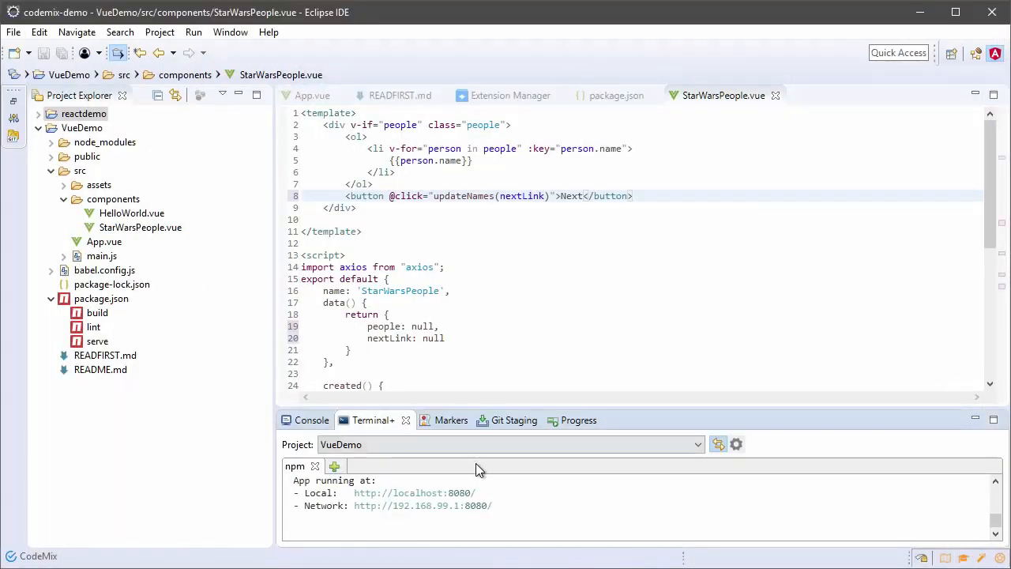
Run npm install in a new terminal session and open main.js for editing
click(335, 466)
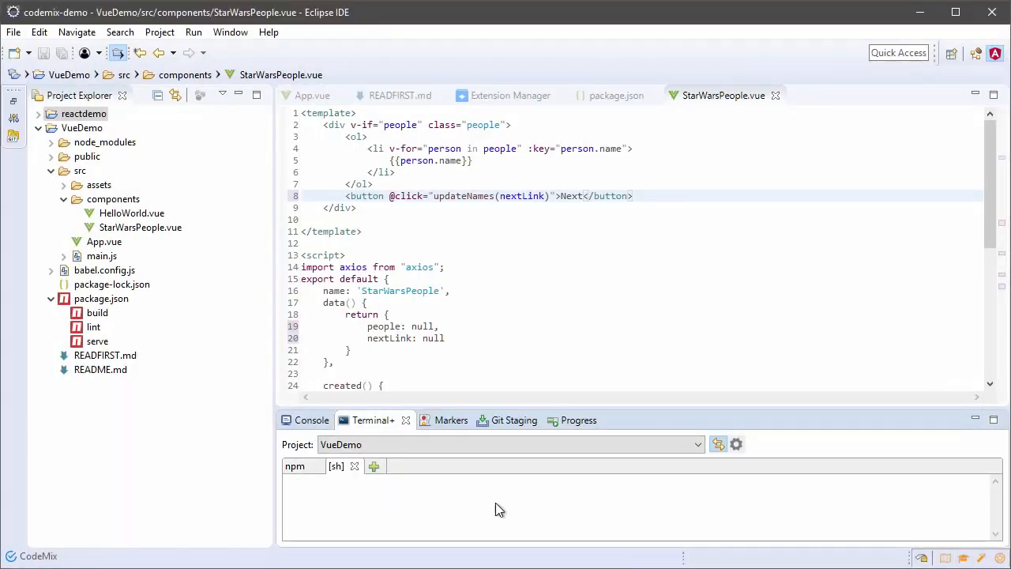
click(373, 465)
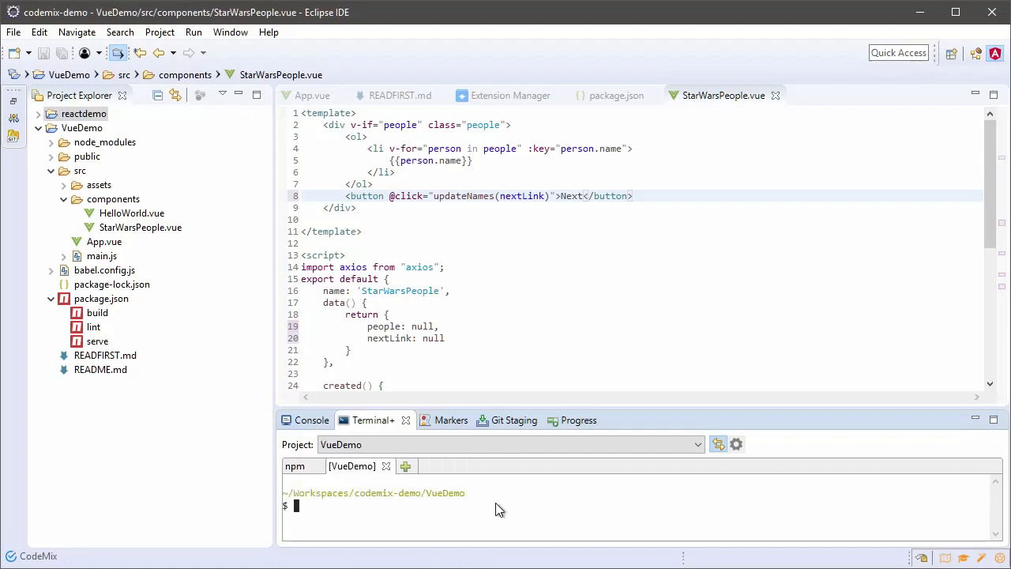
text(npm in)
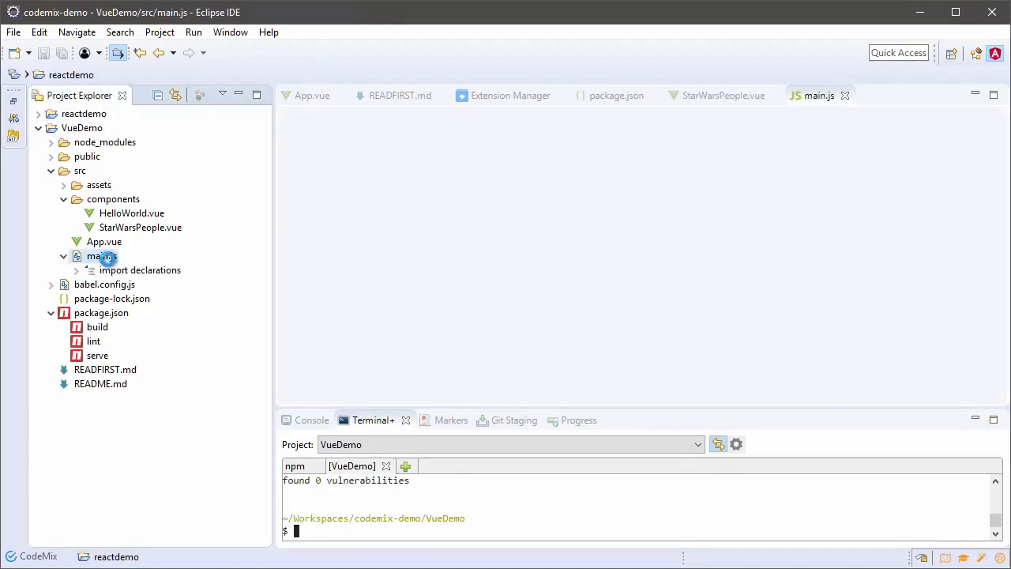
double_click(97, 256)
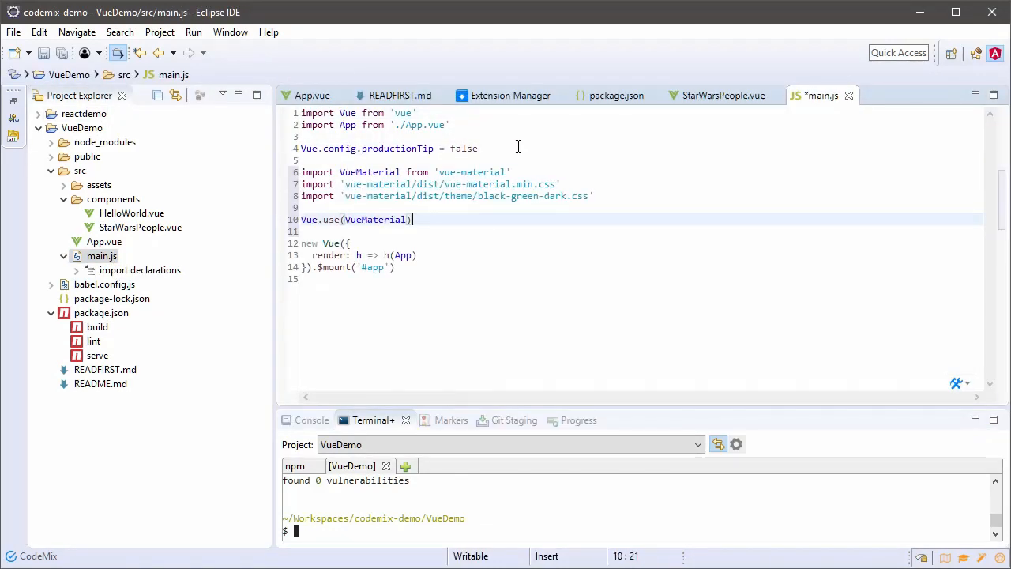
click(723, 95)
text(<md)
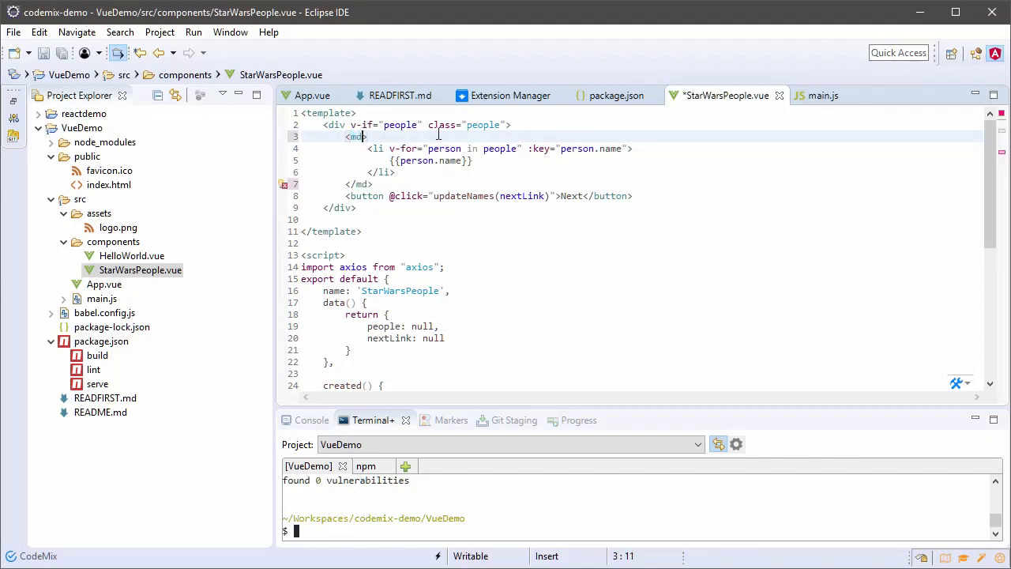
Render people as md-table rows with name and birth_year cells, use md-button, and save
text(-table)
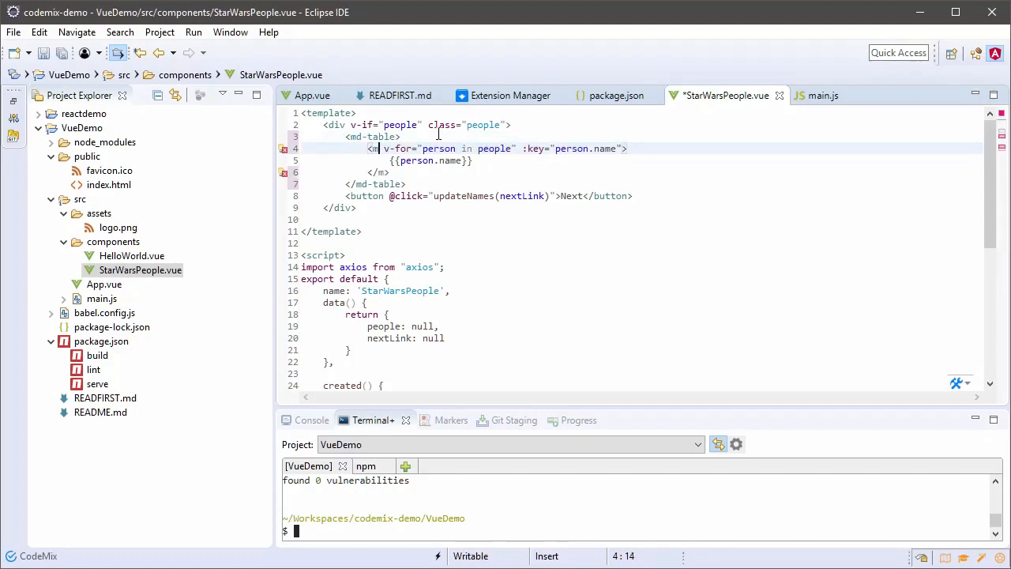
text(d-table-r)
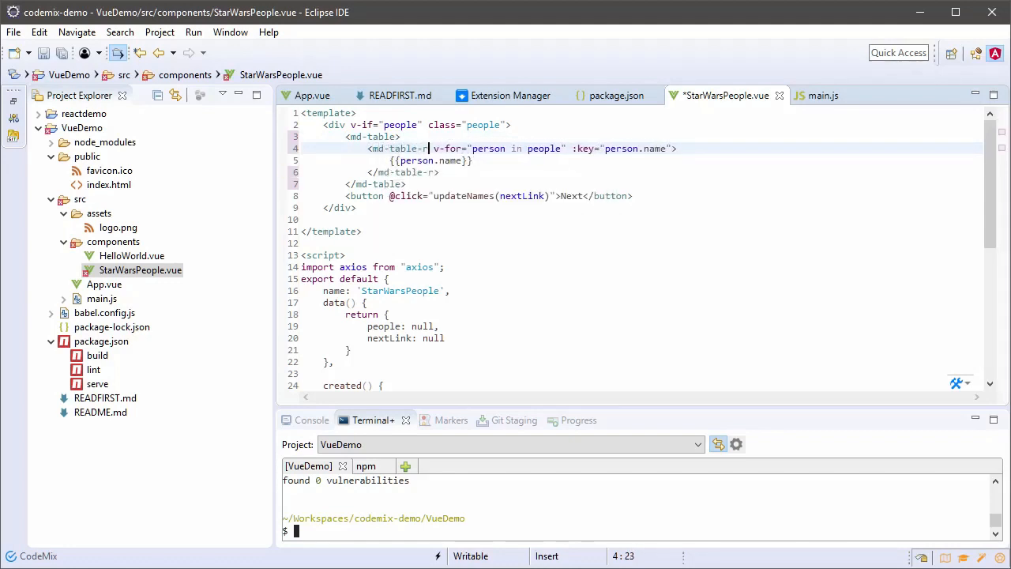
text(ow)
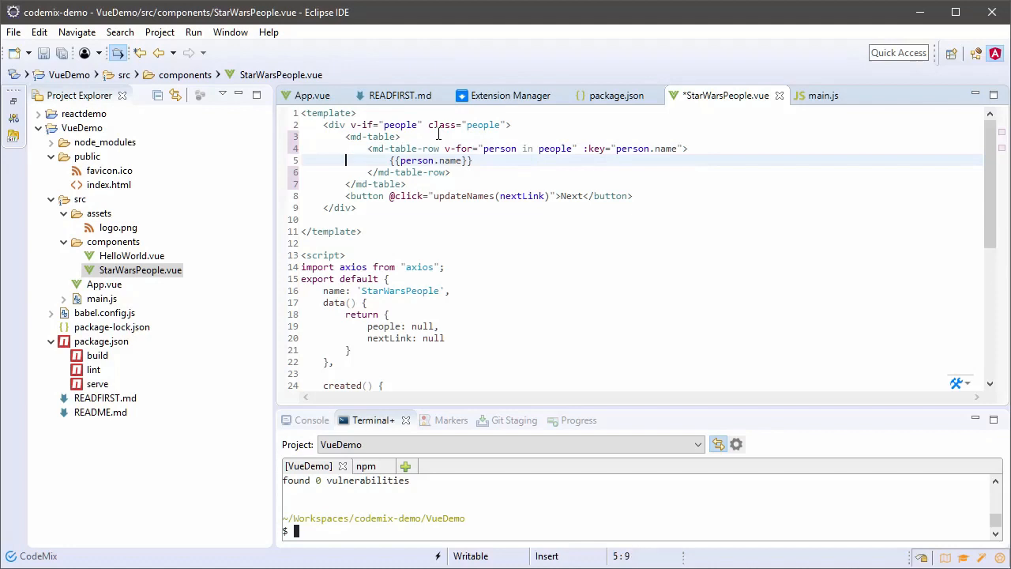
text(md-table-cell>)
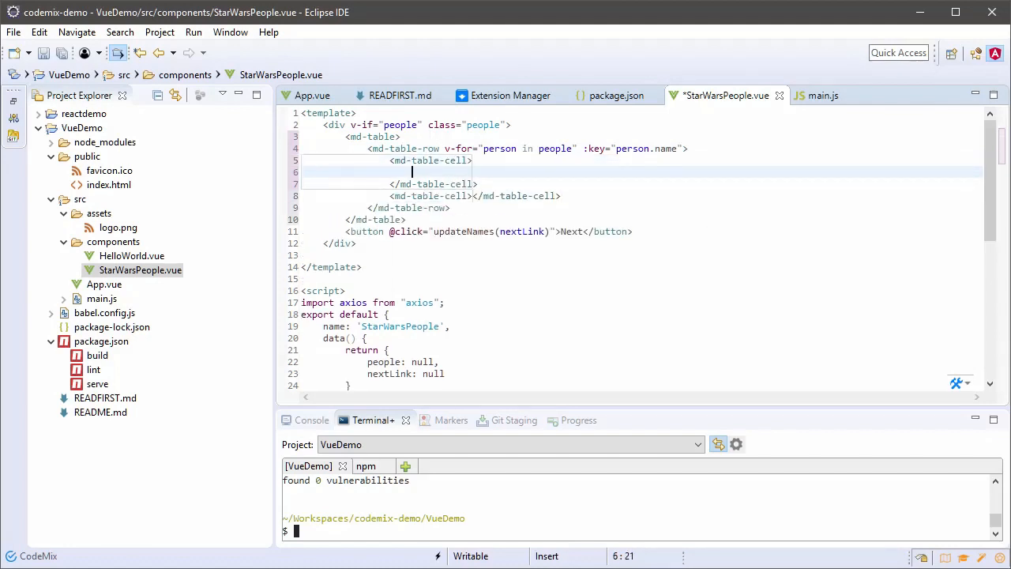
text({{person.name}})
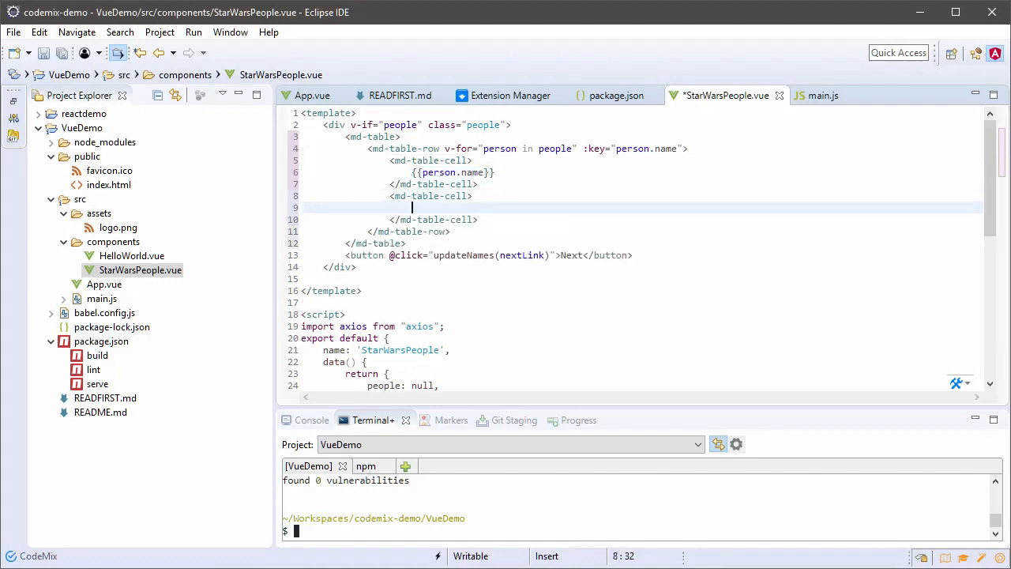
text({{person.birth_year}})
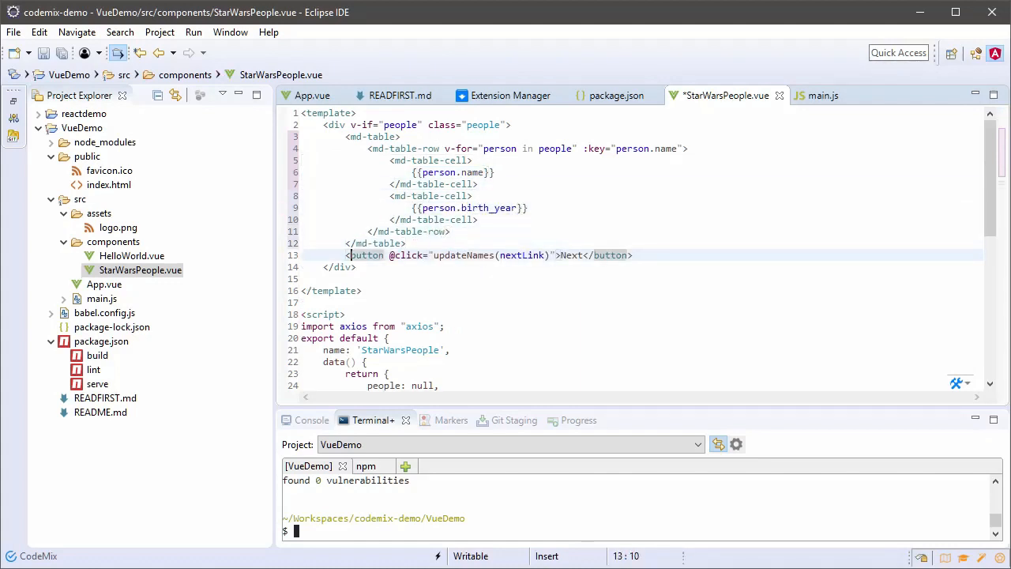
text(md-)
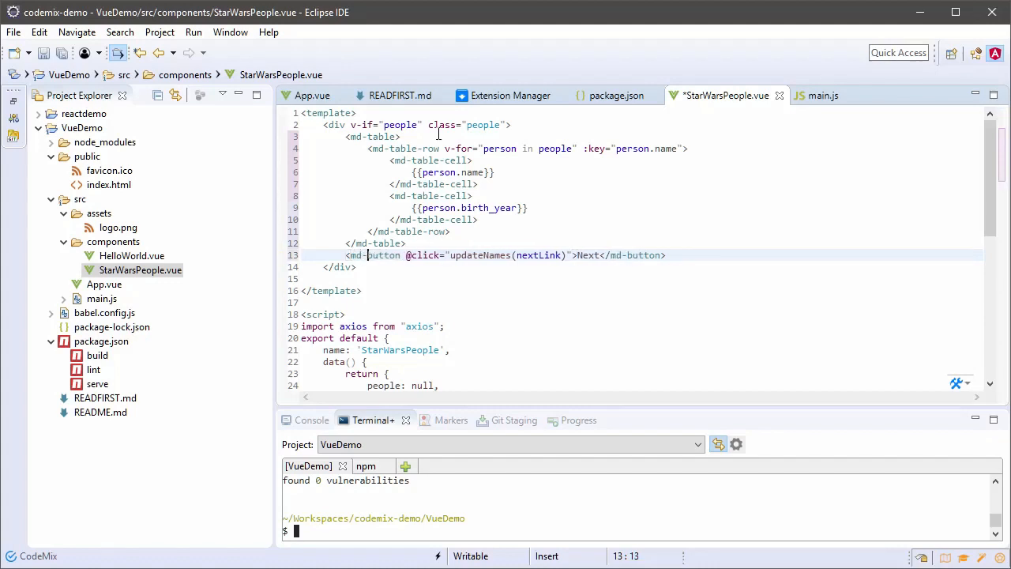
key(ctrl+s)
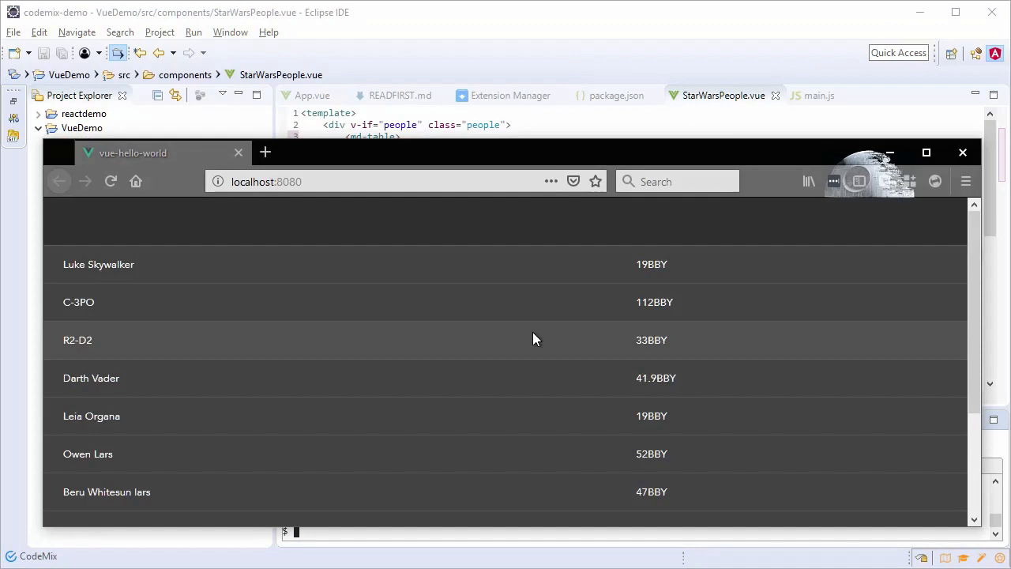
Scroll the characters table in Firefox and load the next page with NEXT
scroll(down, 3)
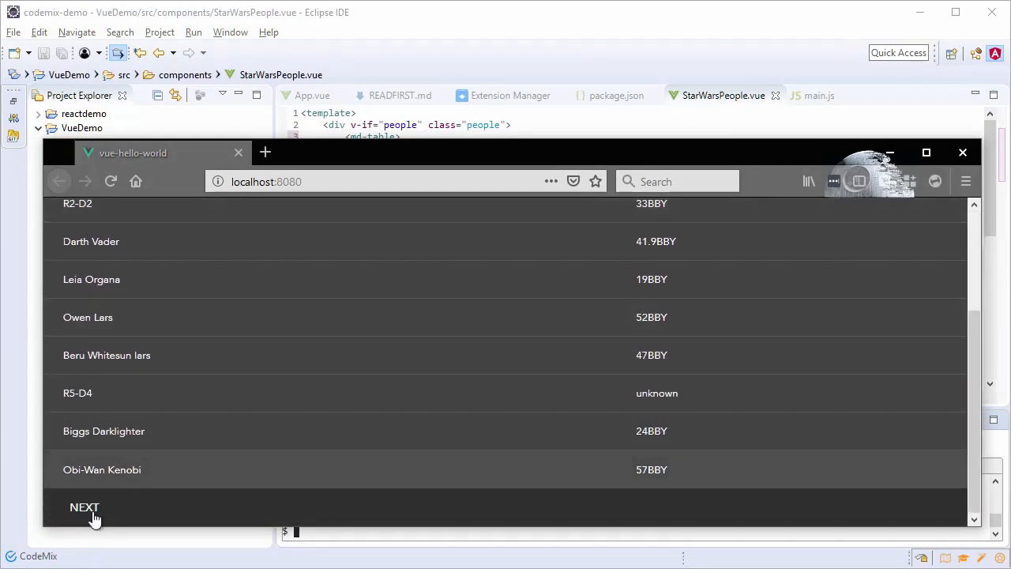
click(84, 506)
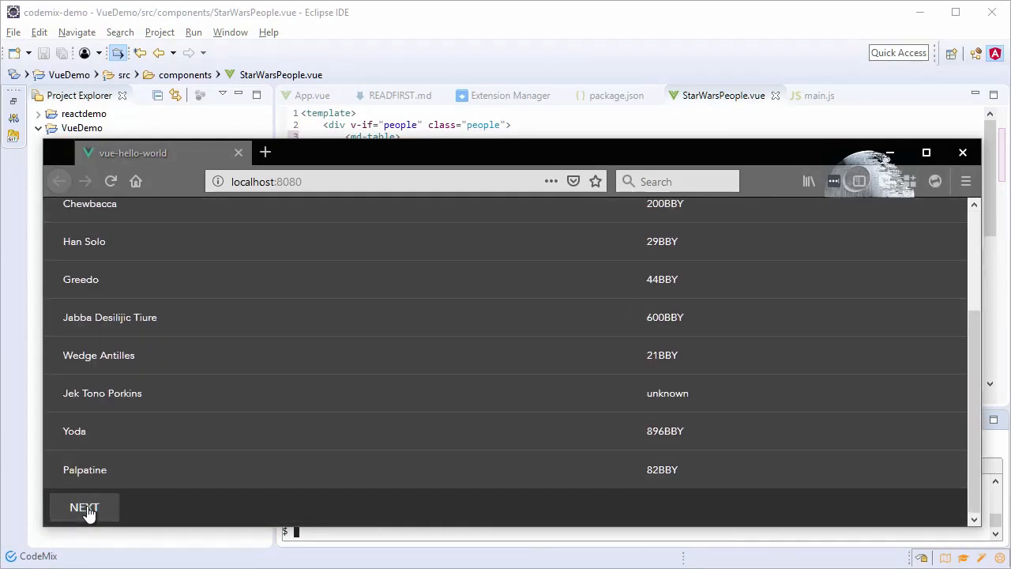